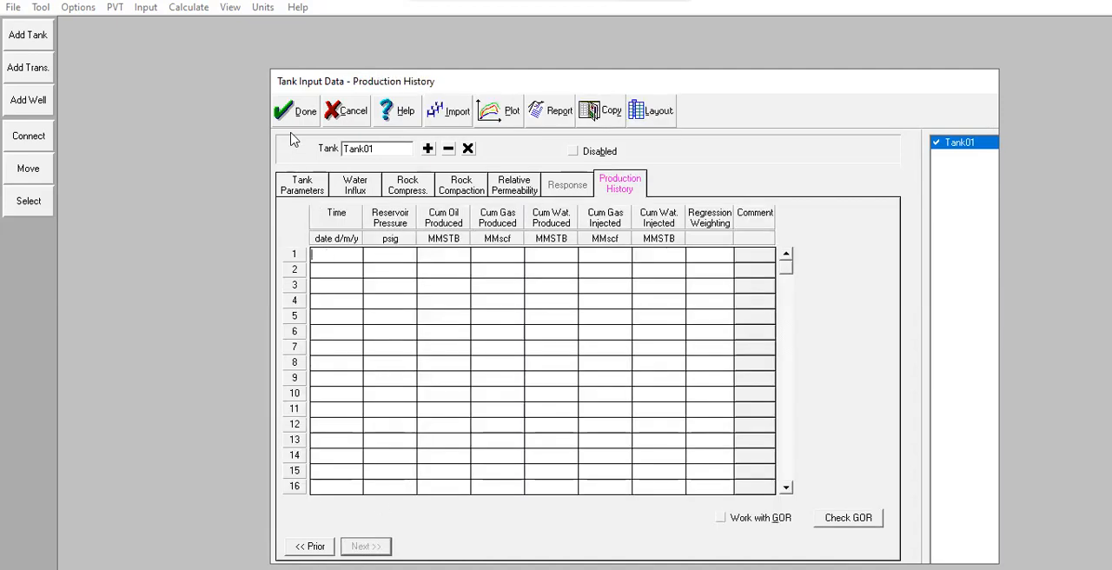
- Close the Tank Input Data form with Tank01 left on the canvas
{"action": "left_click", "coordinate": [295, 111]}
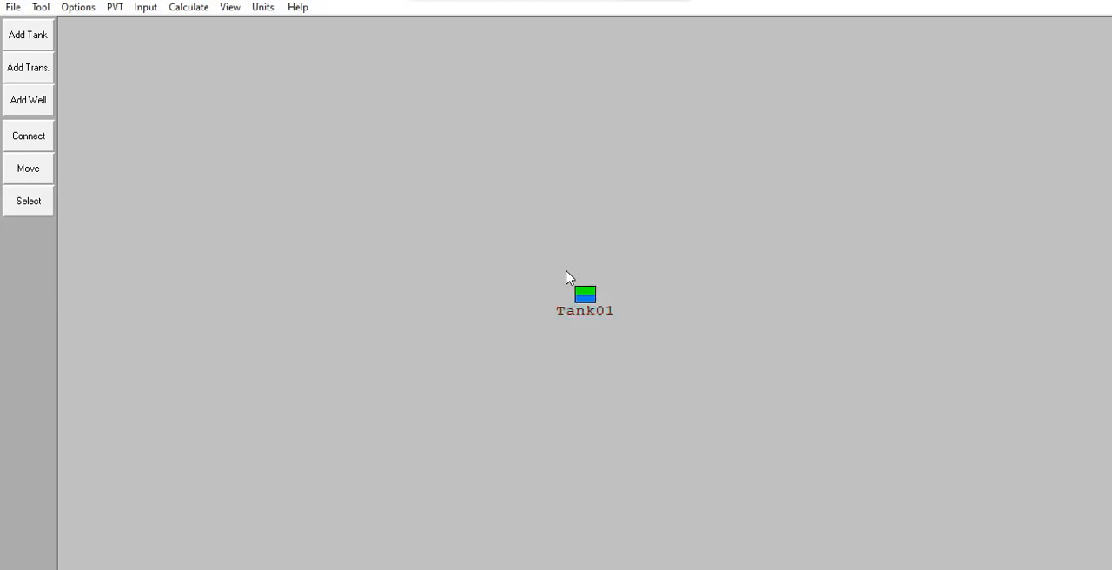
{"action": "mouse_move", "coordinate": [572, 278]}
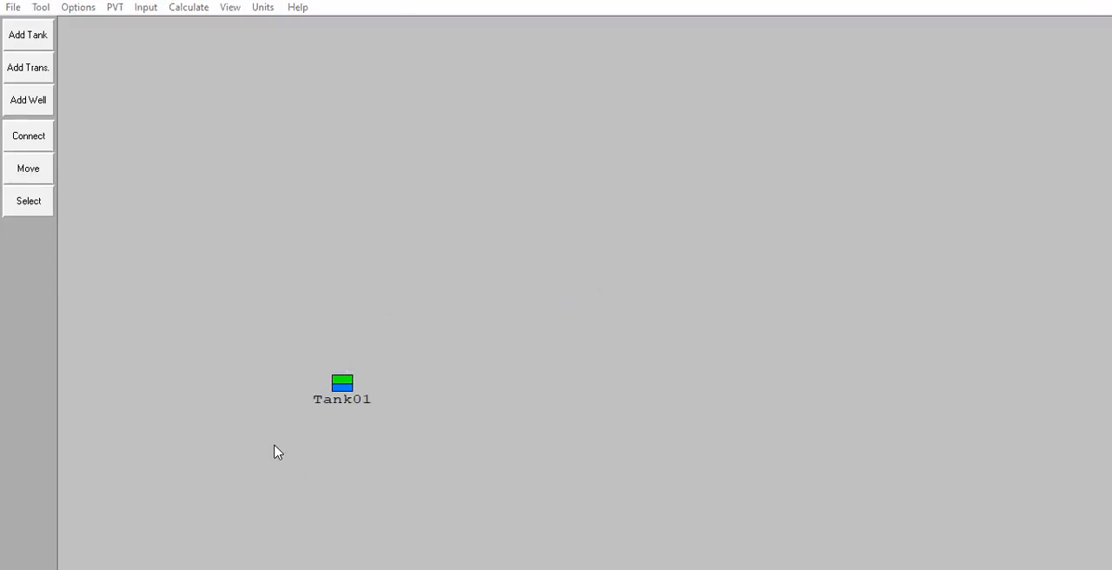
- Add Tank02 from Input > Tank Data and drag it beside Tank01
{"action": "left_click", "coordinate": [144, 11]}
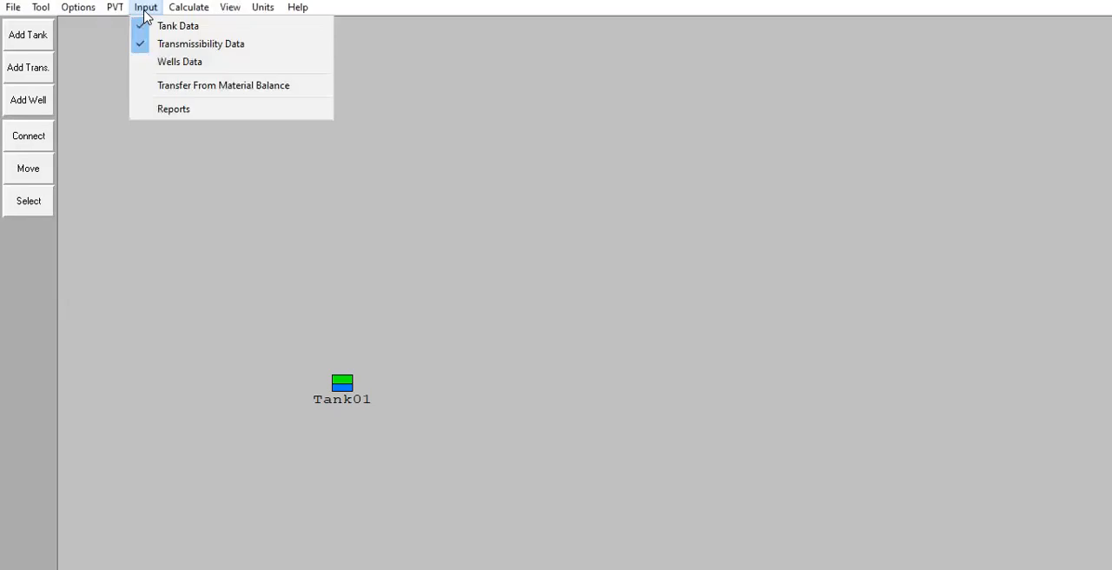
{"action": "mouse_move", "coordinate": [196, 26]}
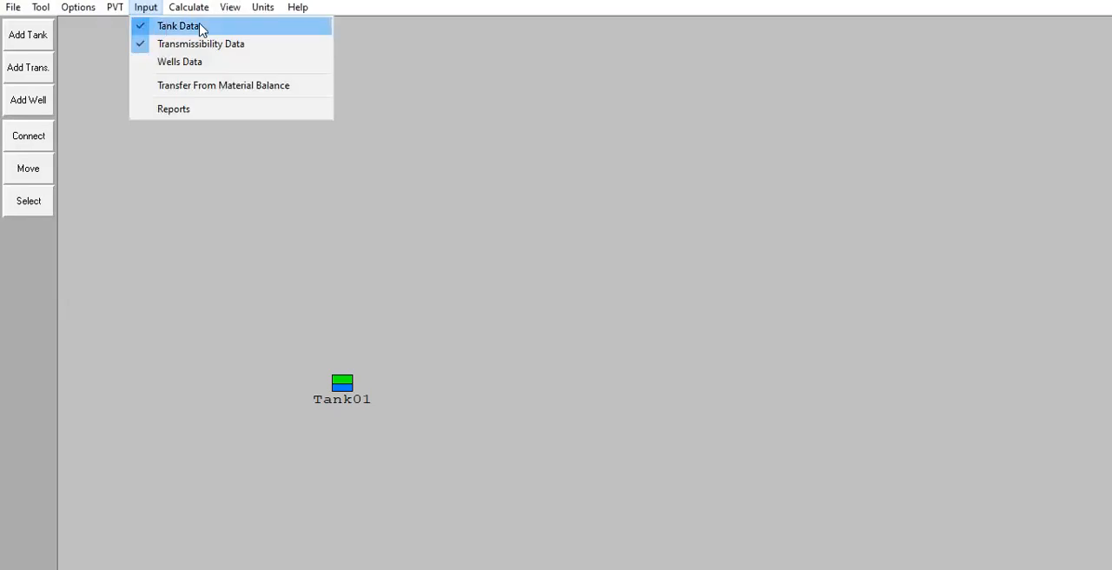
{"action": "left_click", "coordinate": [172, 22]}
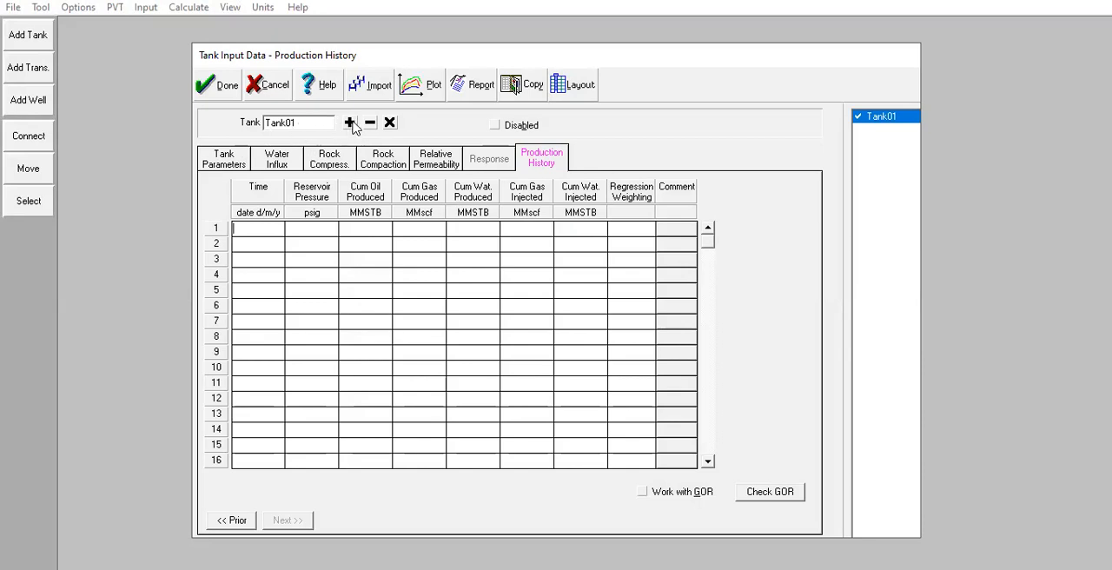
{"action": "left_click", "coordinate": [349, 121]}
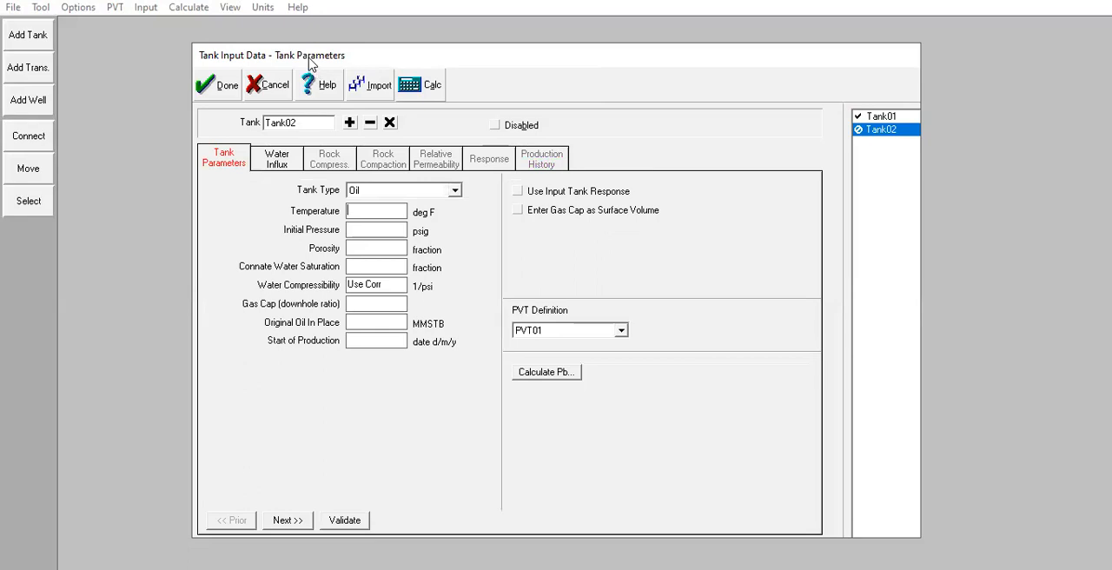
{"action": "left_click_drag", "start_coordinate": [271, 55], "coordinate": [494, 44]}
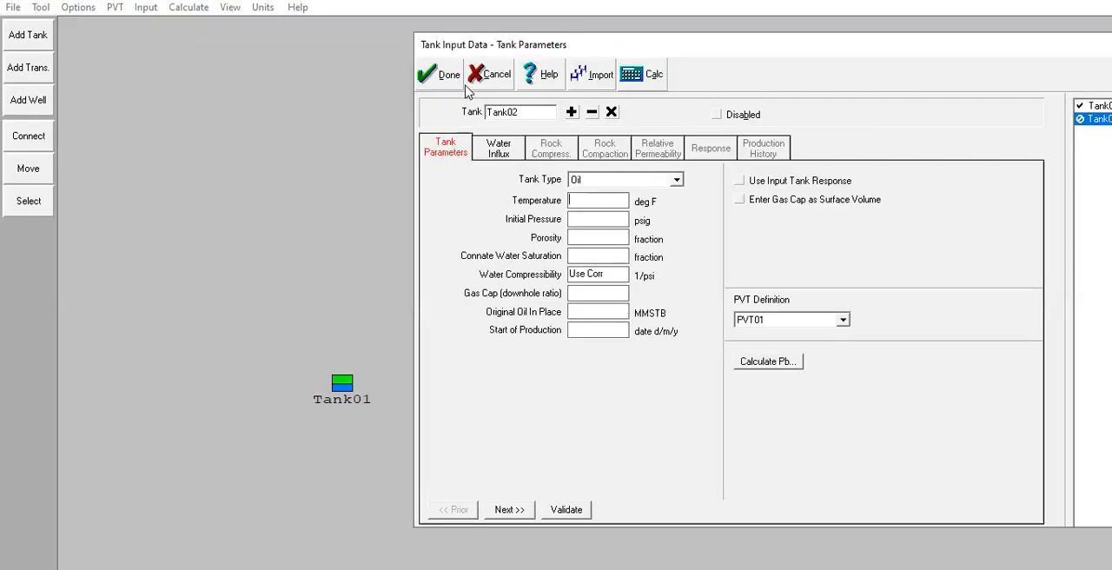
{"action": "left_click", "coordinate": [442, 74]}
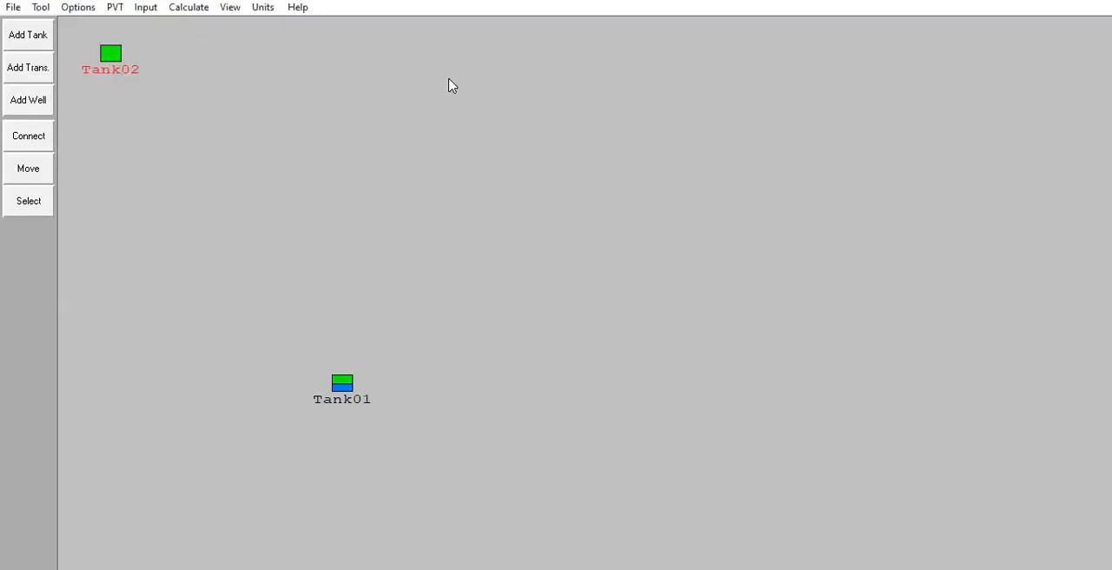
{"action": "mouse_move", "coordinate": [137, 132]}
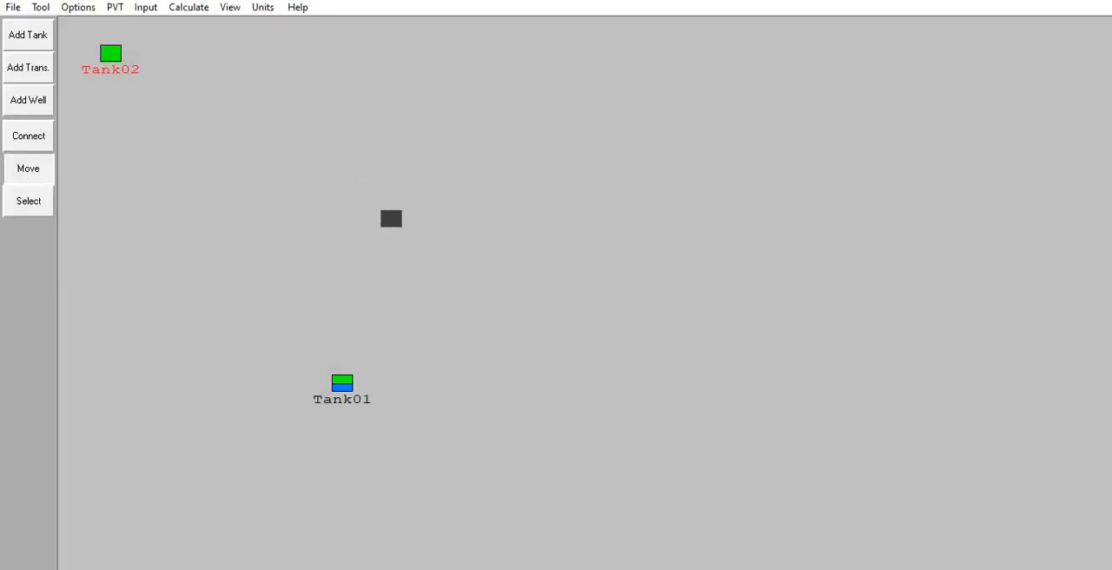
{"action": "left_click_drag", "start_coordinate": [110, 53], "coordinate": [545, 385]}
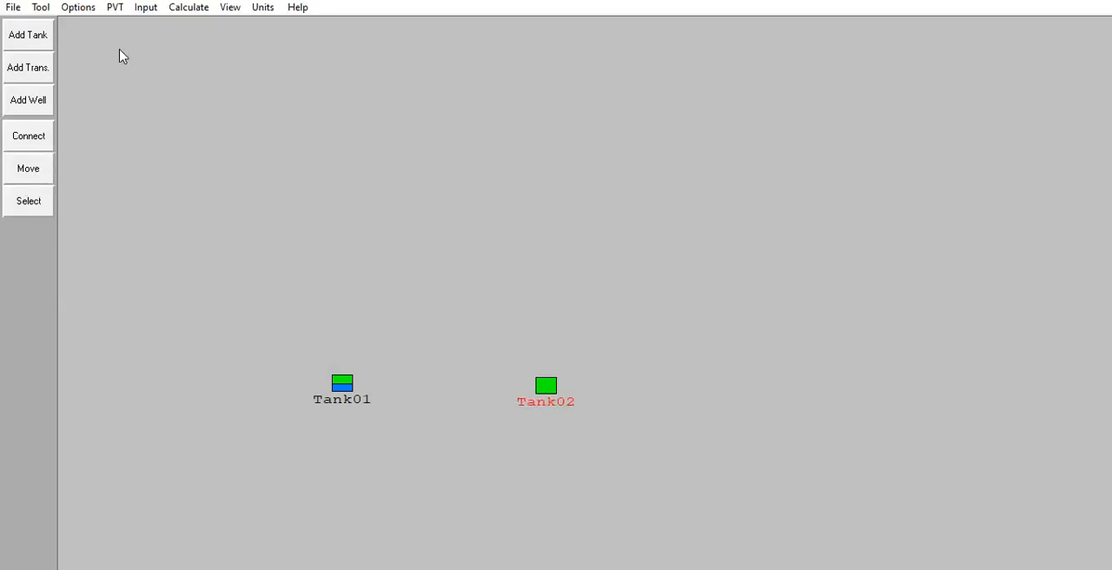
{"action": "mouse_move", "coordinate": [426, 320]}
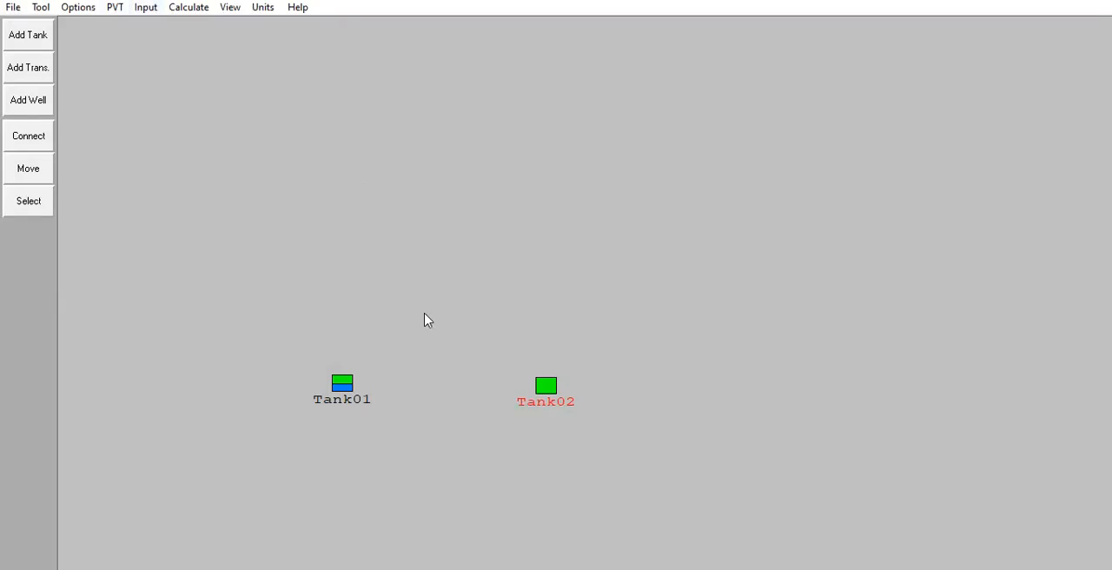
{"action": "mouse_move", "coordinate": [548, 387]}
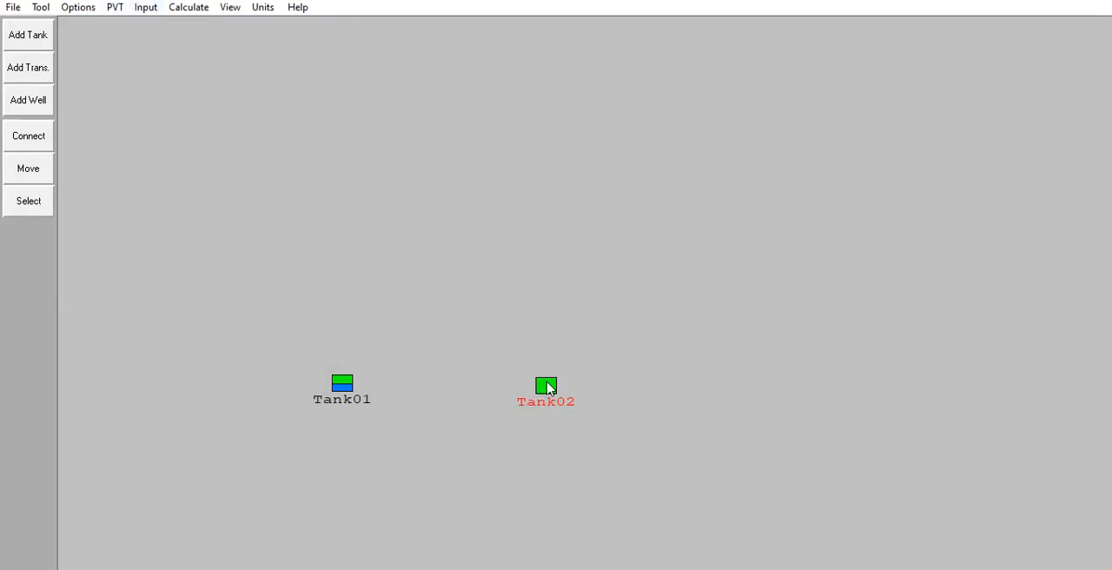
- Set Tank02's temperature to 210 °F and initial pressure to 2725,3 psig
{"action": "double_click", "coordinate": [545, 384]}
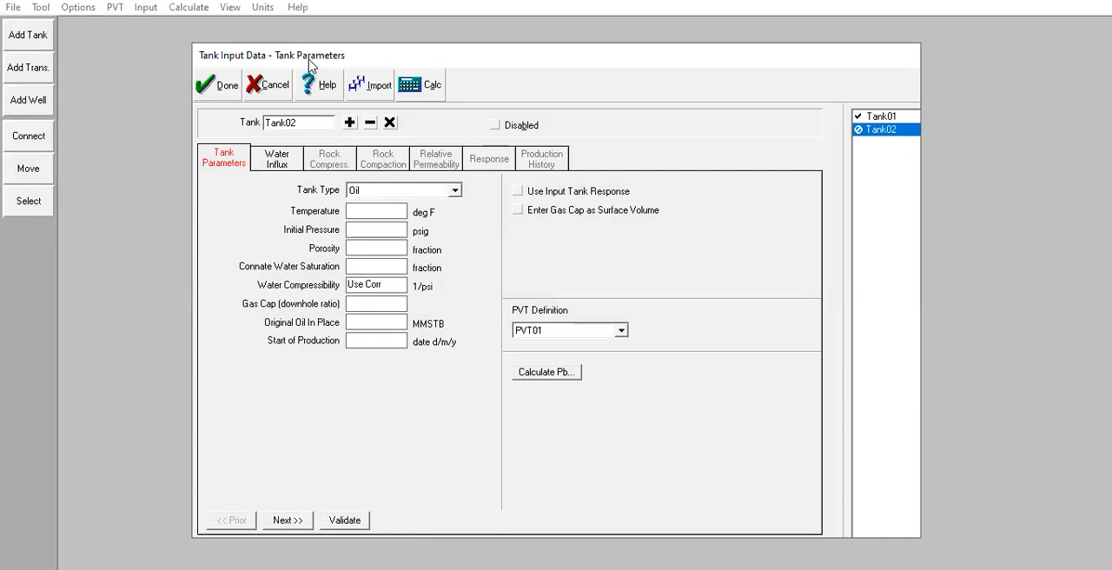
{"action": "mouse_move", "coordinate": [345, 211]}
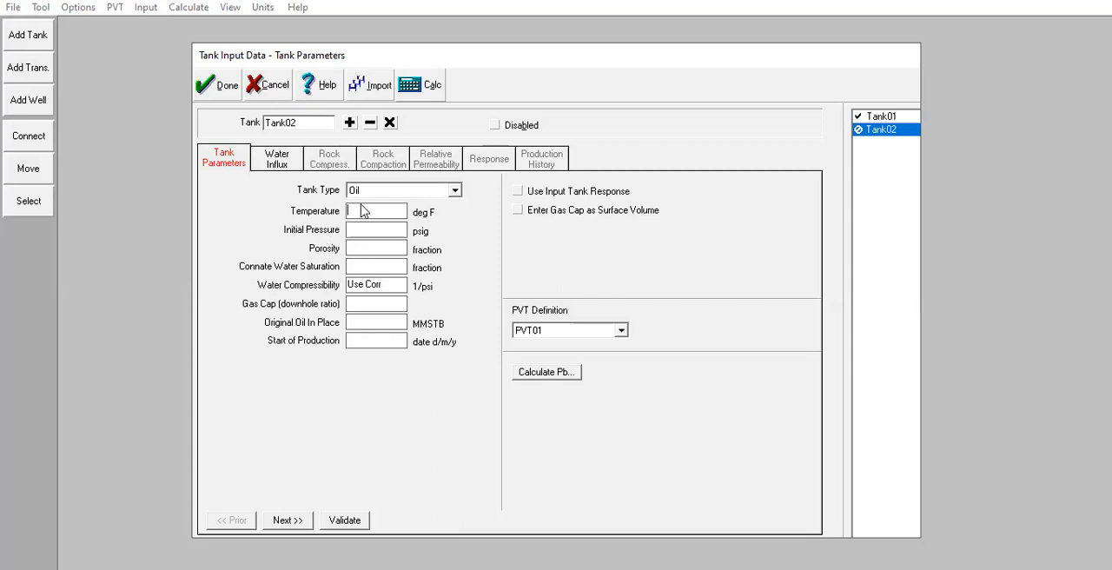
{"action": "mouse_move", "coordinate": [364, 222]}
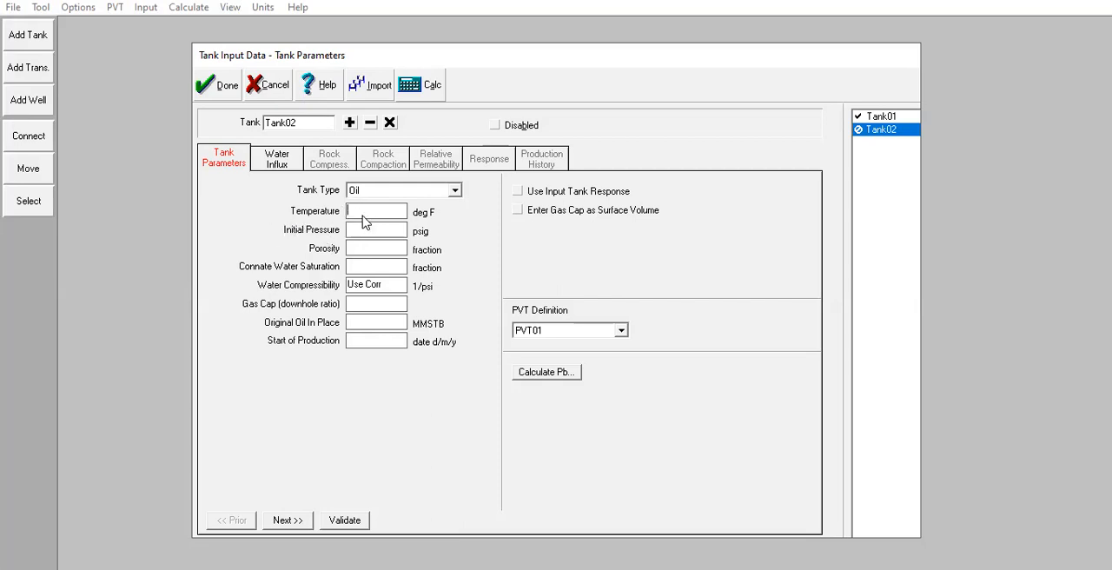
{"action": "type", "text": "210"}
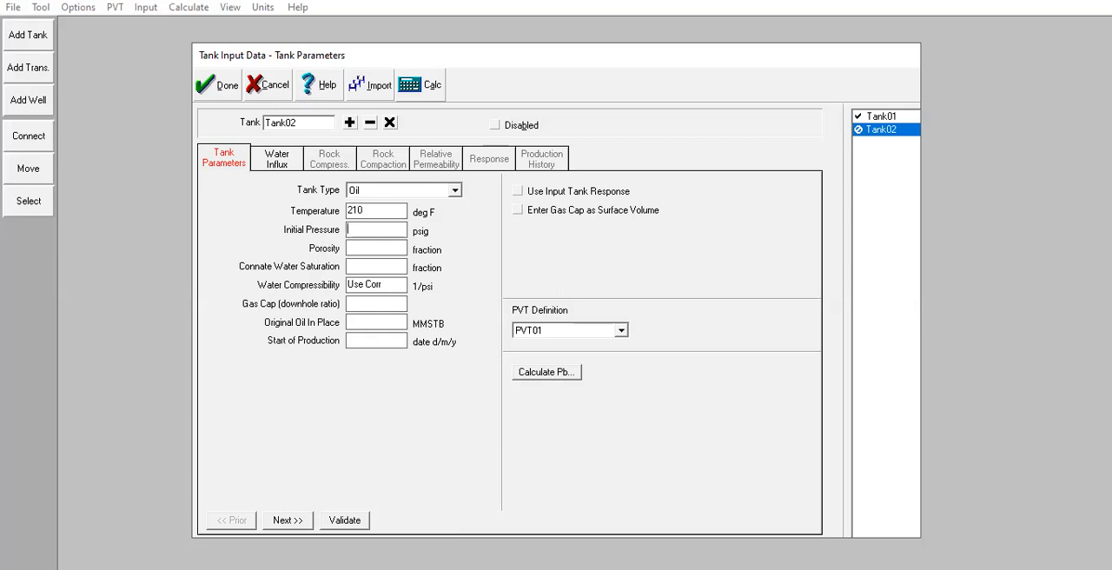
{"action": "type", "text": "2"}
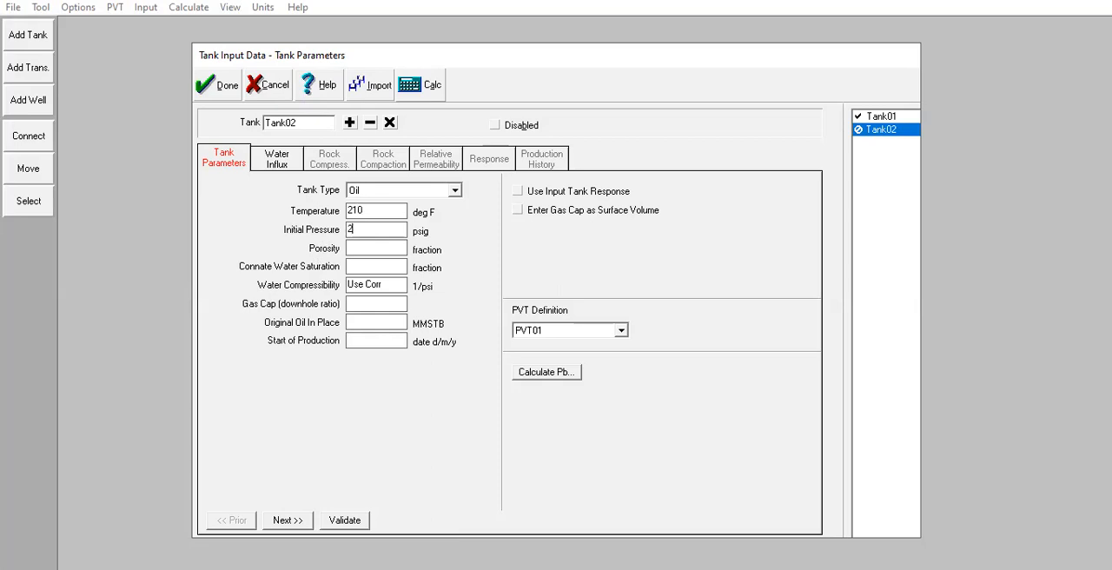
{"action": "type", "text": "725,3"}
{"action": "left_click", "coordinate": [376, 249]}
{"action": "type", "text": "0,25"}
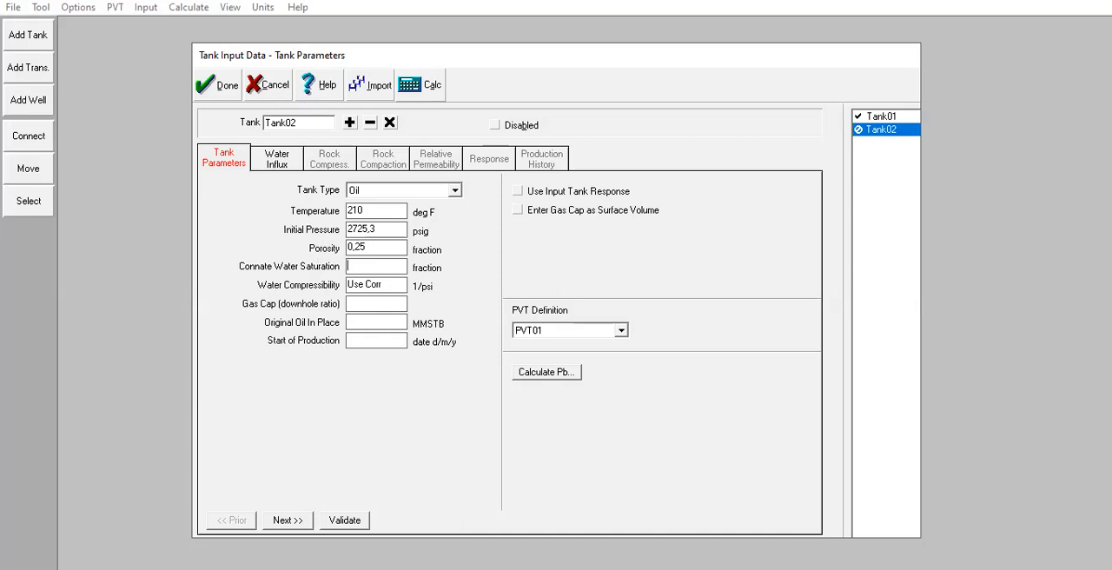
- Enter Tank02's Swc 0,05, zero gas cap, 30 MMSTB OOIP, 01/01/2000 start; compute bubble point
{"action": "type", "text": "0,05"}
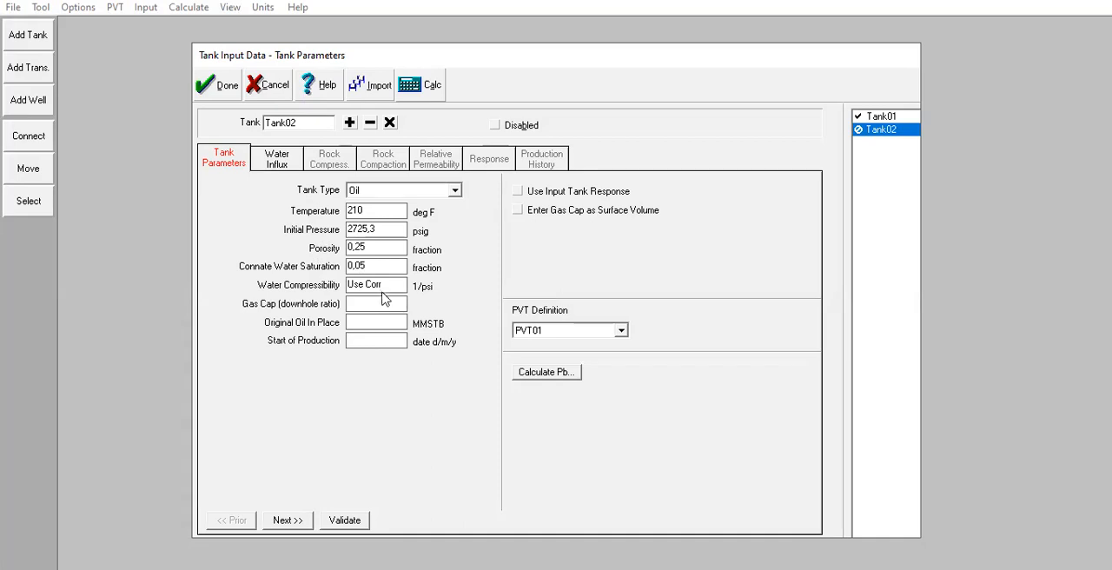
{"action": "type", "text": "3e-6"}
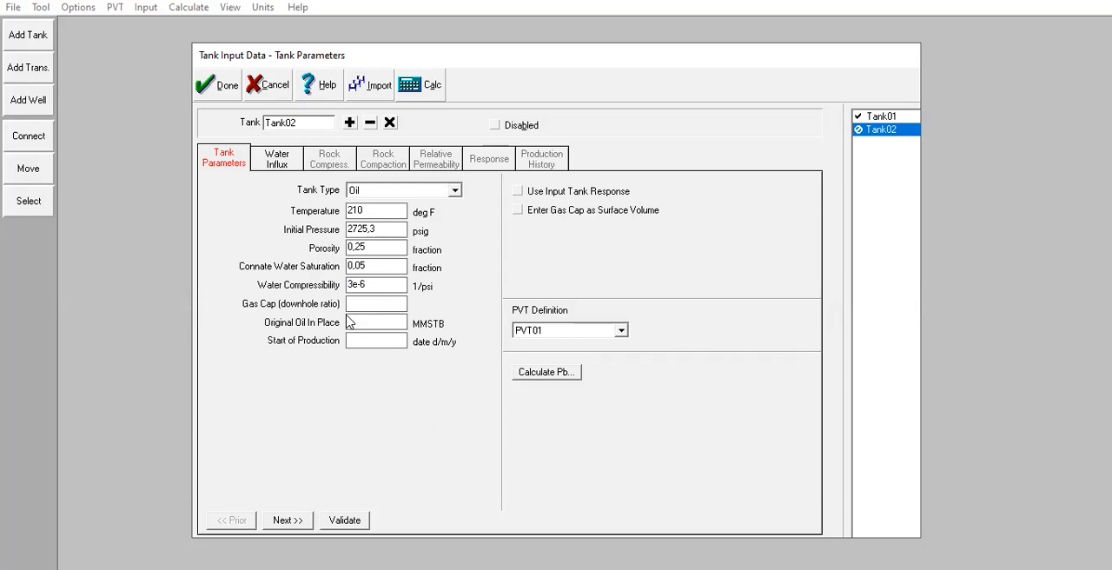
{"action": "type", "text": "0"}
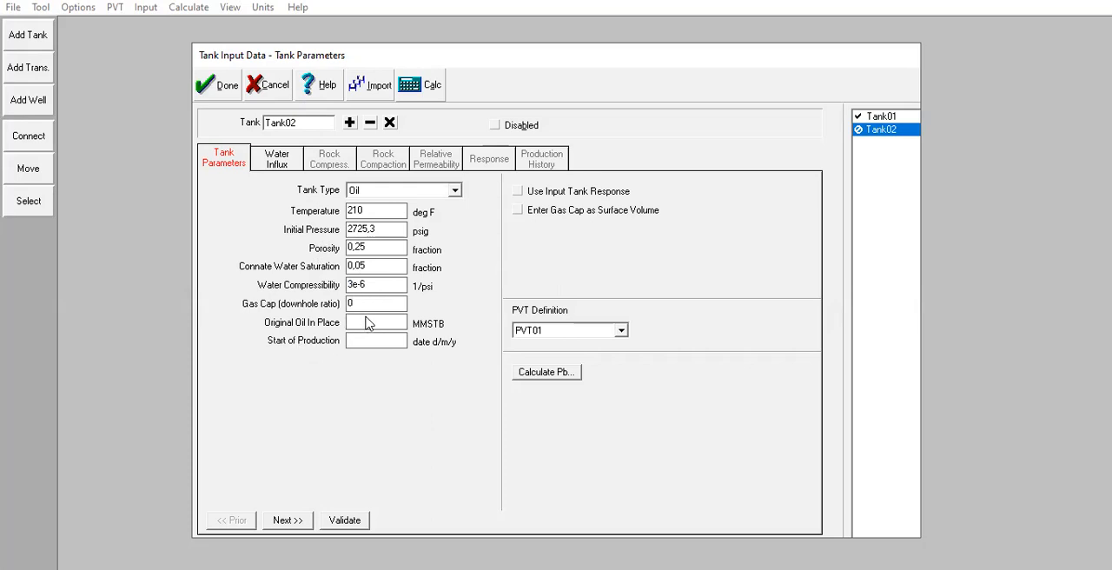
{"action": "type", "text": "30"}
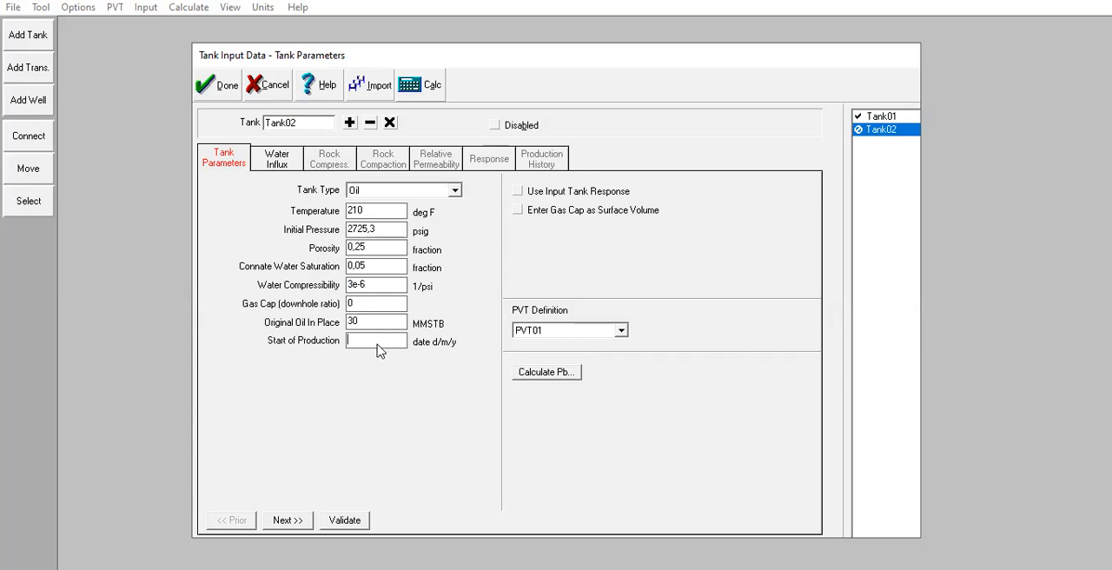
{"action": "type", "text": "01/01/"}
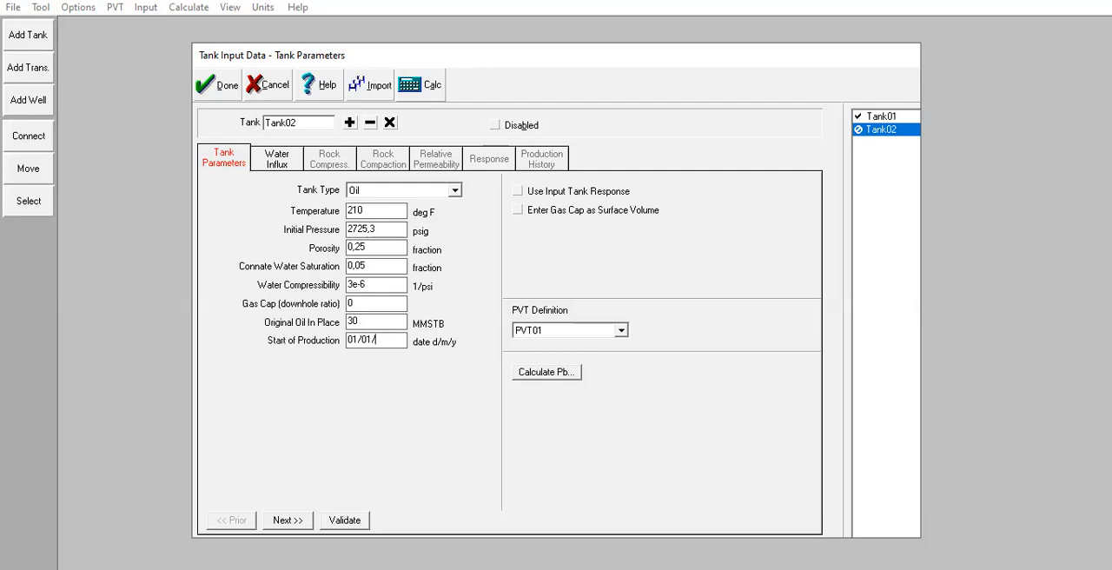
{"action": "type", "text": "2000"}
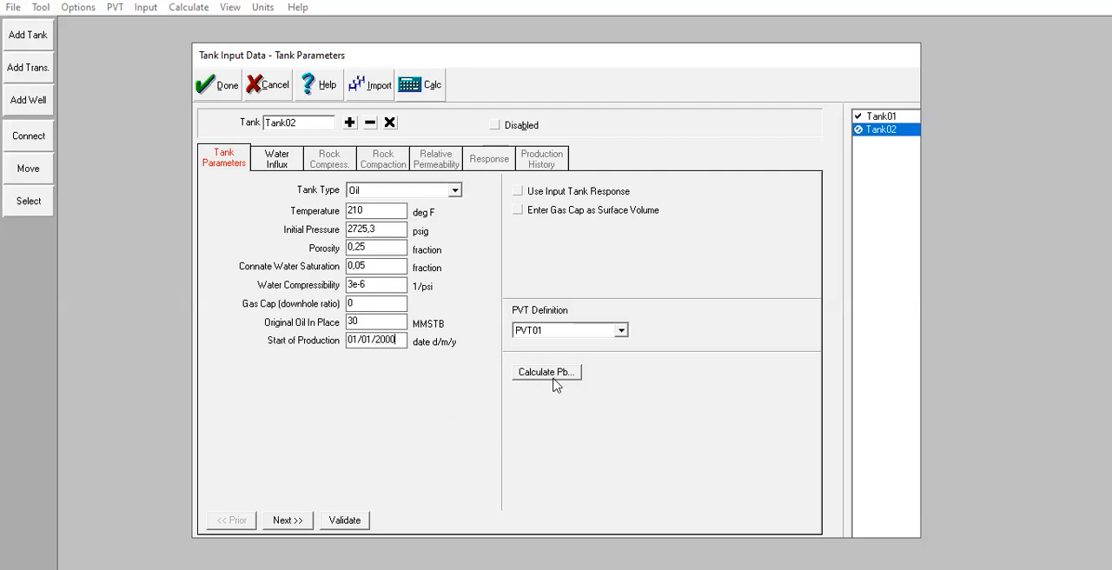
{"action": "left_click", "coordinate": [546, 372]}
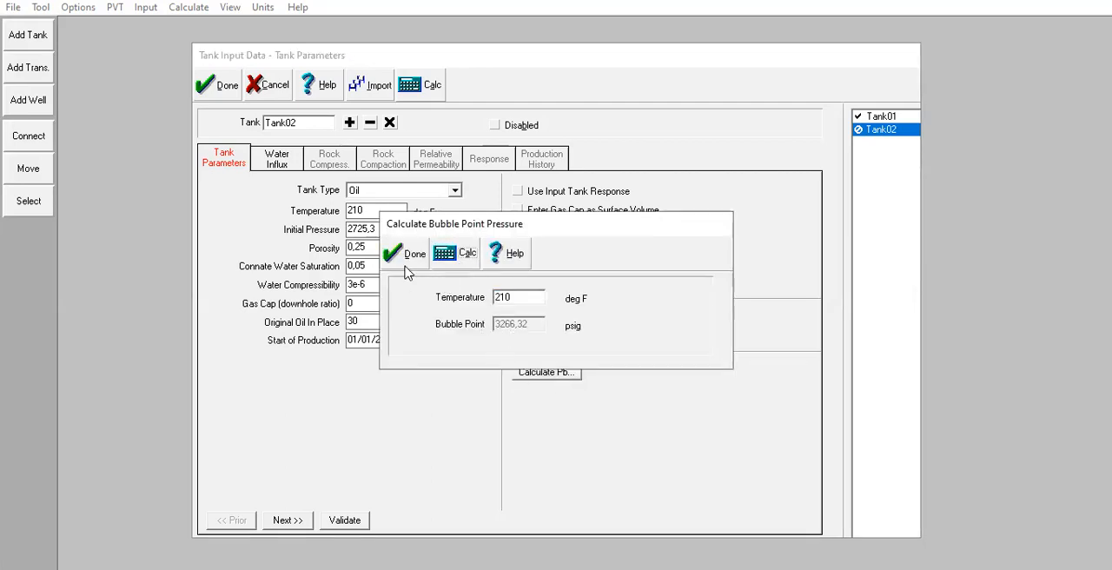
{"action": "left_click", "coordinate": [404, 252]}
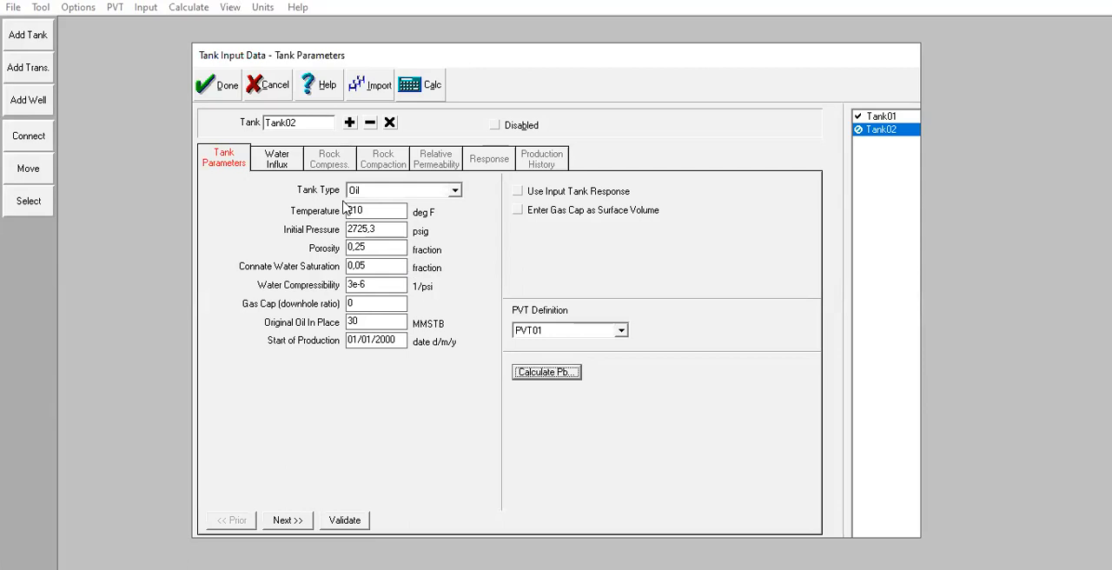
- Give Tank02 a Hurst-van Everdingen-Dake radial aquifer: 100 ft, ratio 4, 140°, 200000 md
{"action": "left_click", "coordinate": [276, 158]}
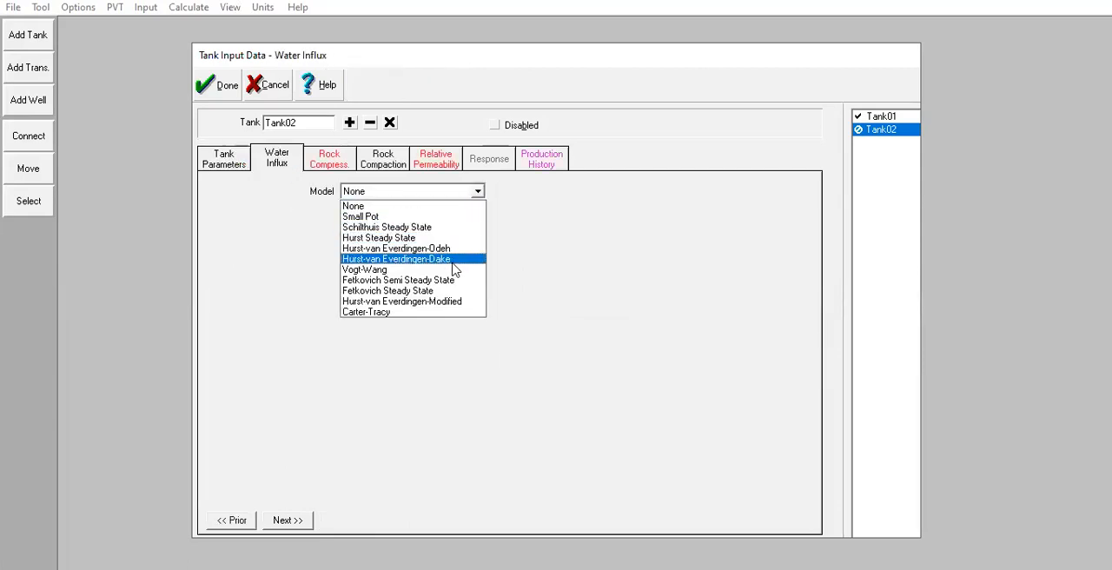
{"action": "left_click", "coordinate": [394, 257]}
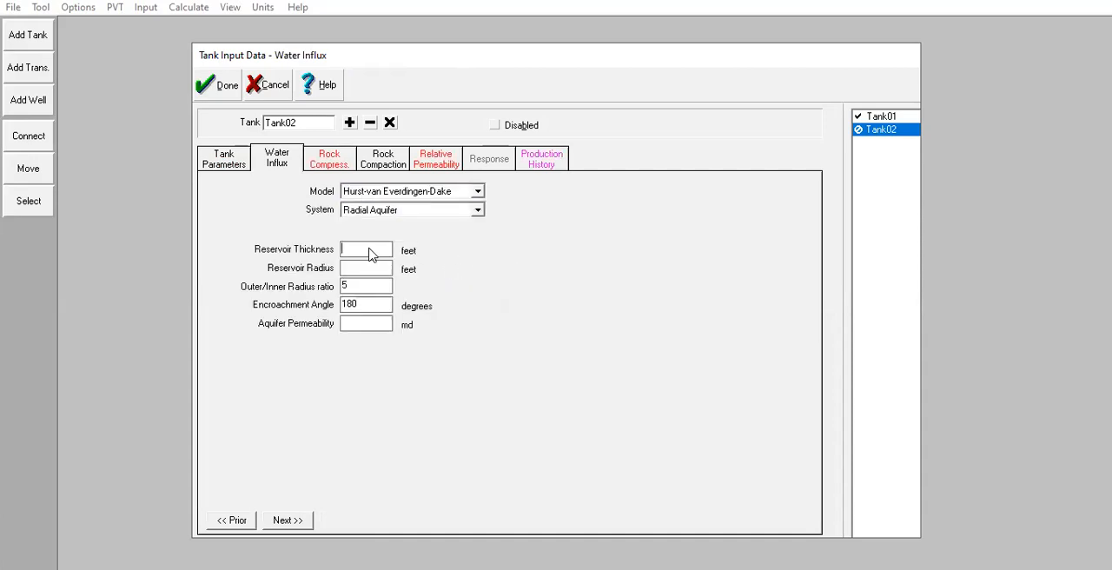
{"action": "type", "text": "100"}
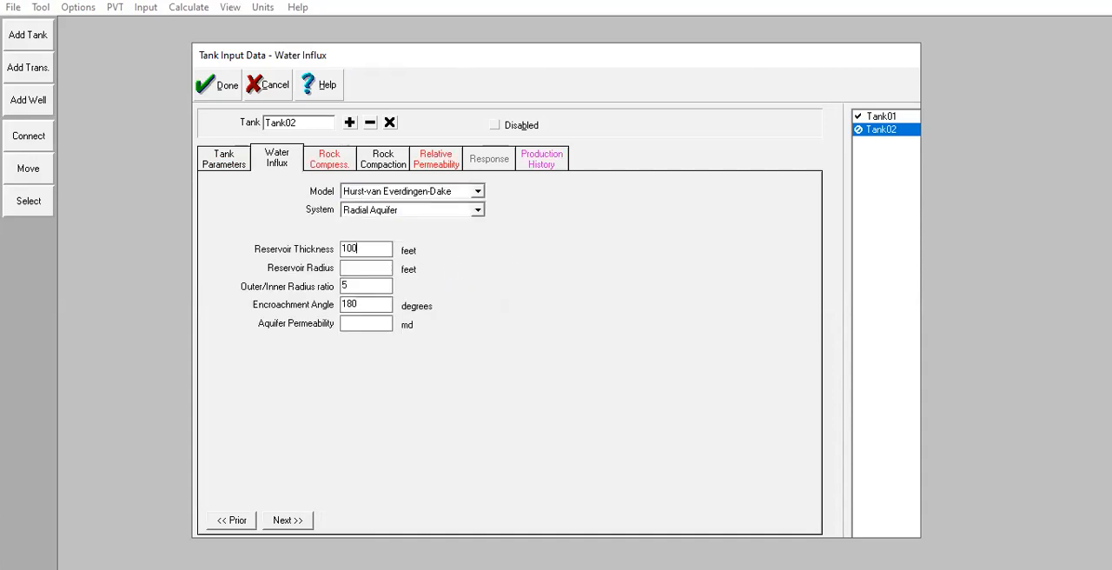
{"action": "type", "text": "13444.9"}
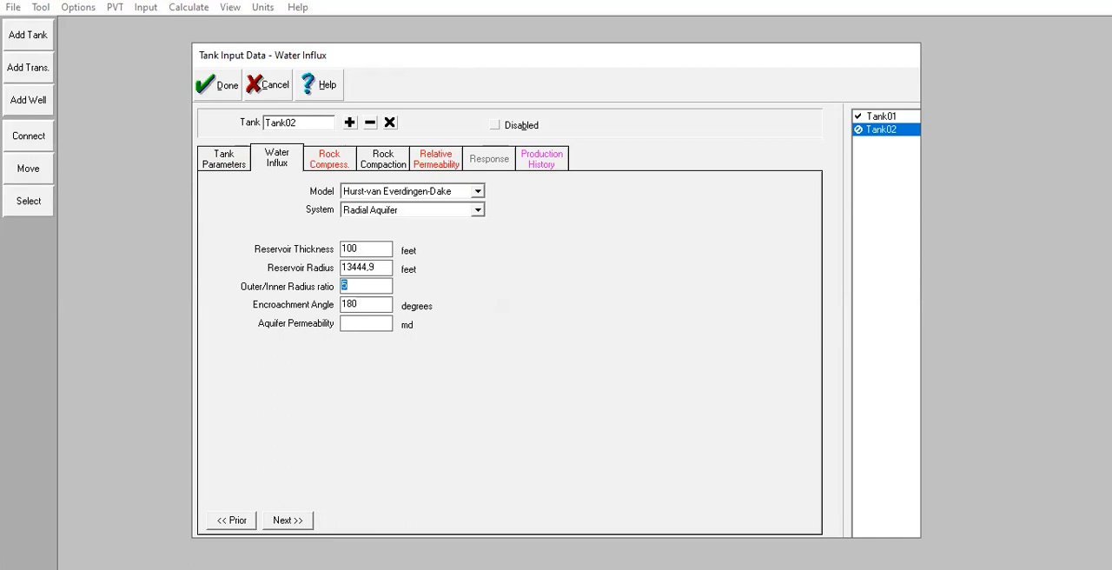
{"action": "left_click", "coordinate": [366, 304]}
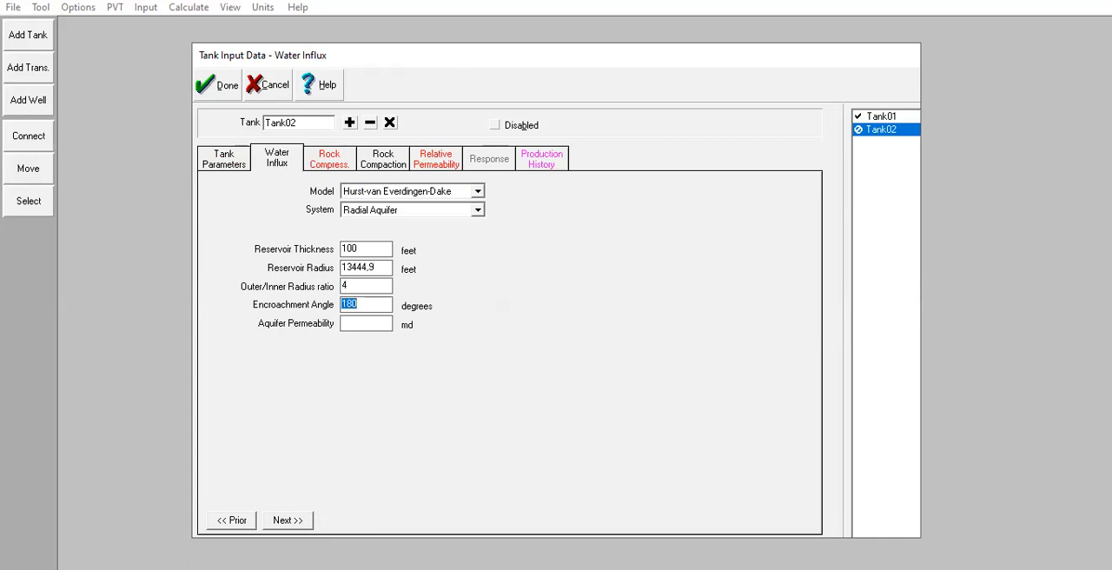
{"action": "type", "text": "140"}
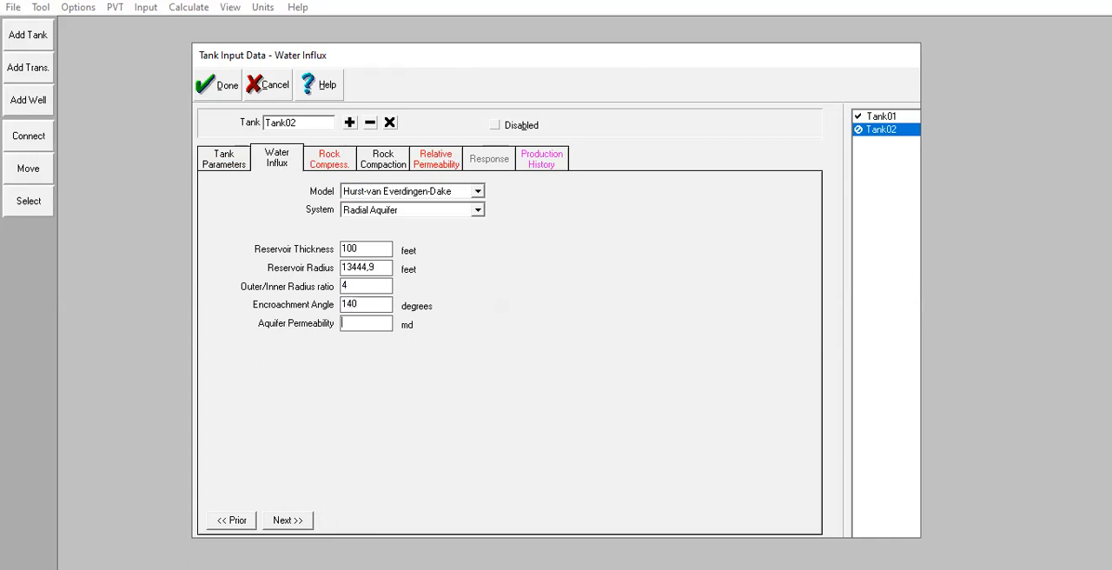
{"action": "type", "text": "200000"}
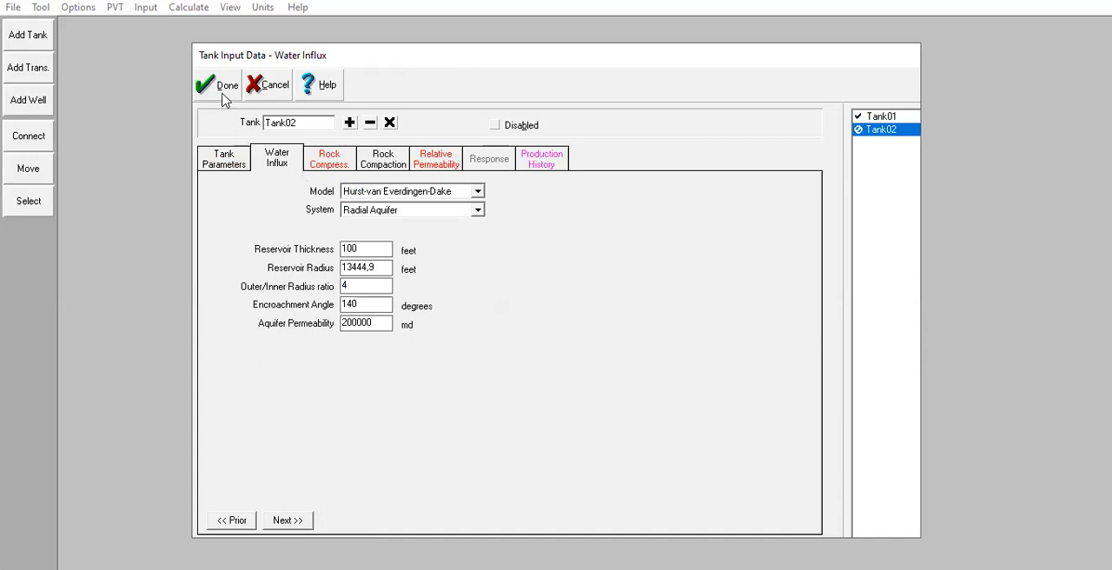
{"action": "triple_click", "coordinate": [366, 304]}
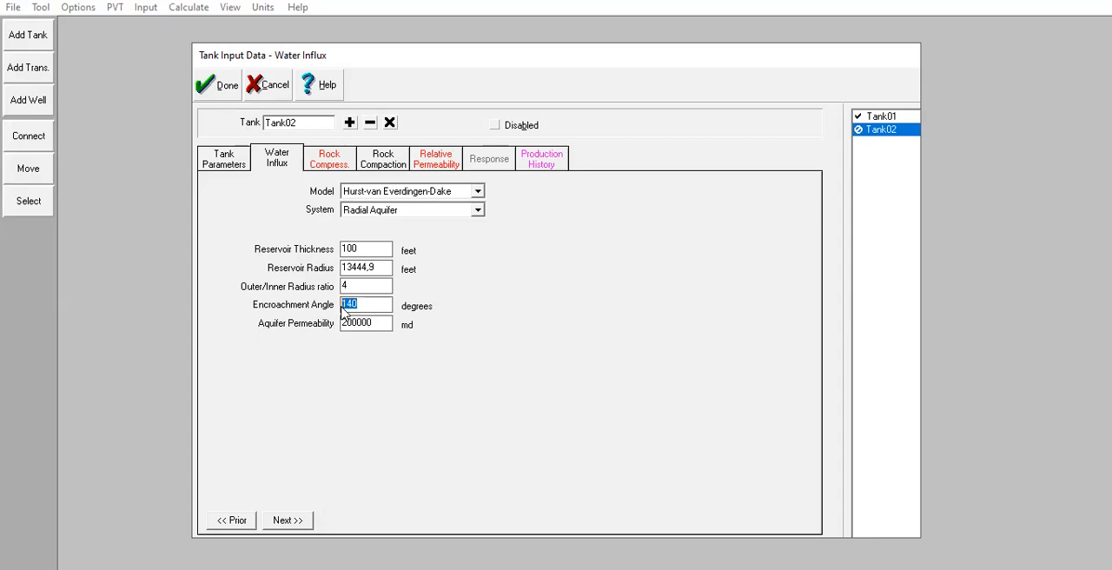
{"action": "mouse_move", "coordinate": [223, 158]}
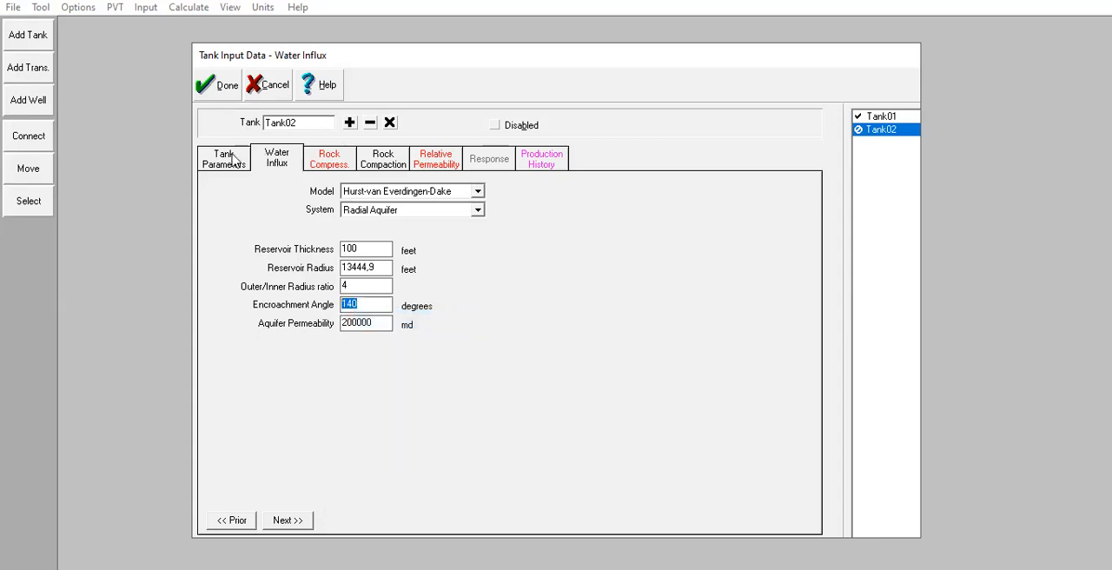
{"action": "left_click", "coordinate": [208, 85]}
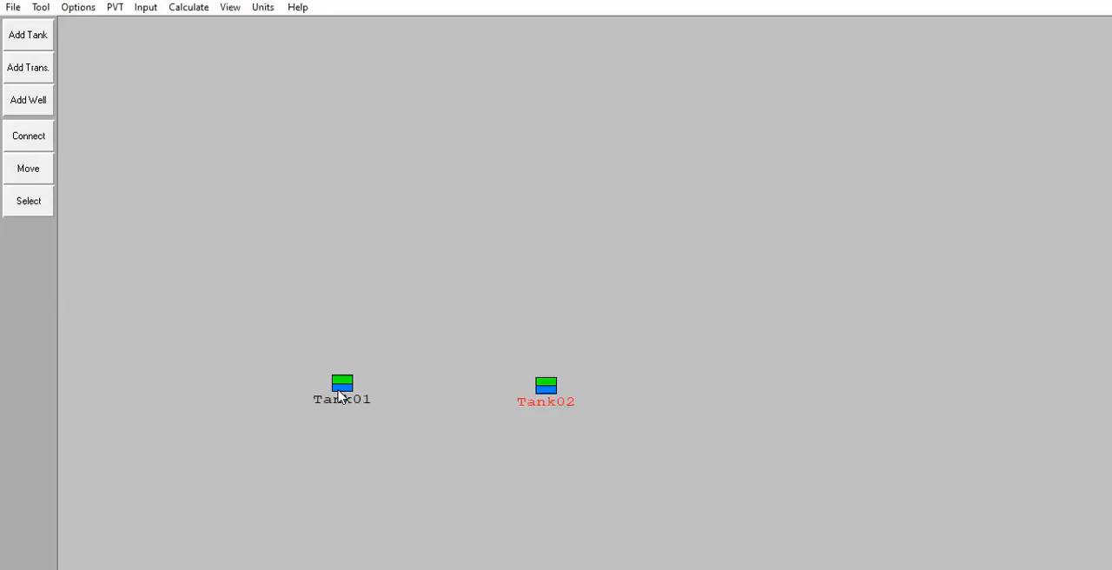
{"action": "double_click", "coordinate": [343, 383]}
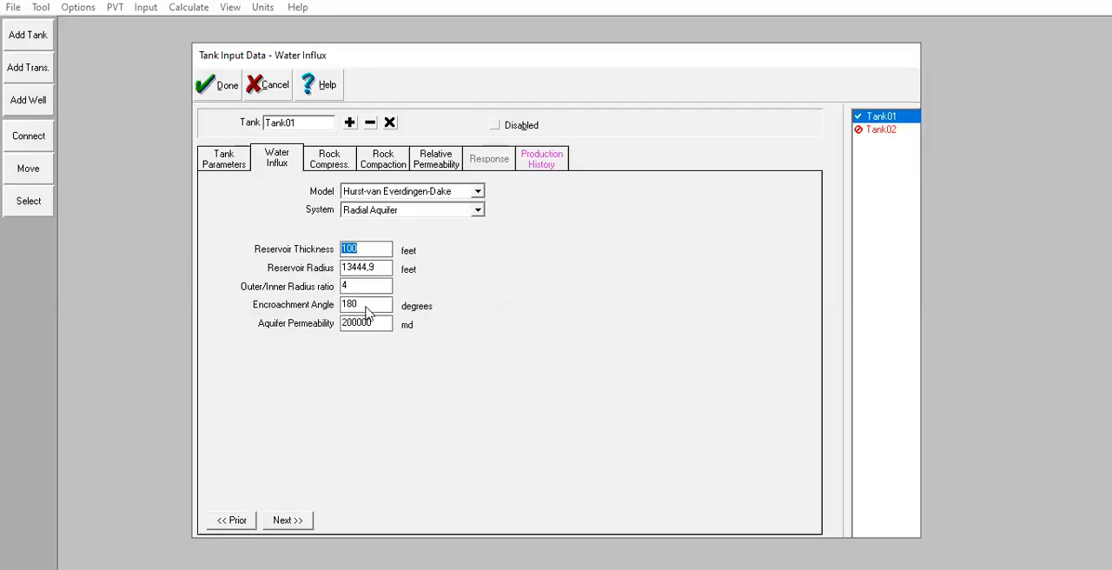
{"action": "right_click", "coordinate": [365, 304]}
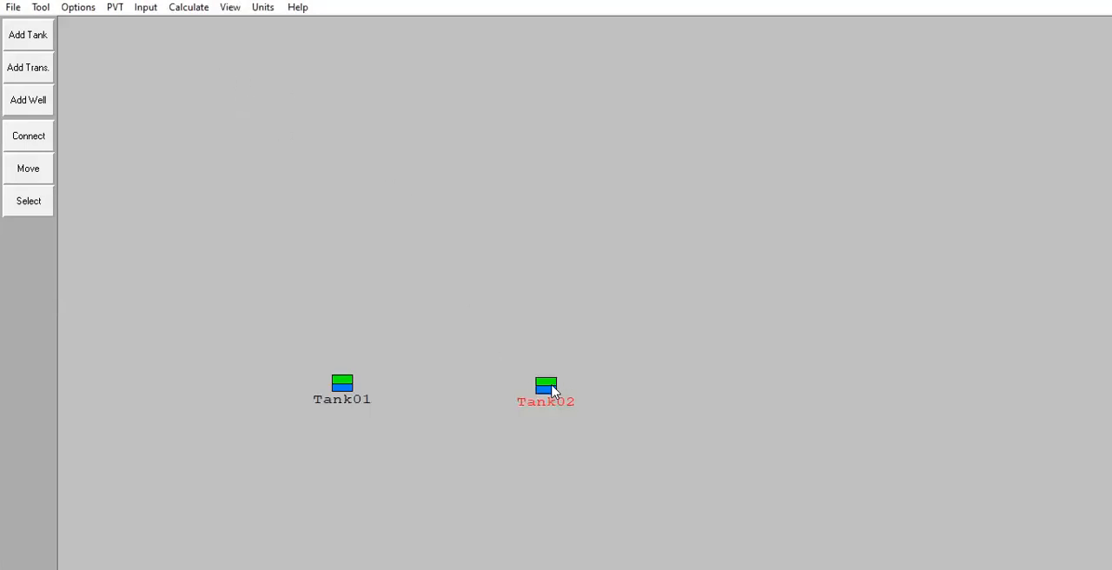
{"action": "double_click", "coordinate": [545, 383]}
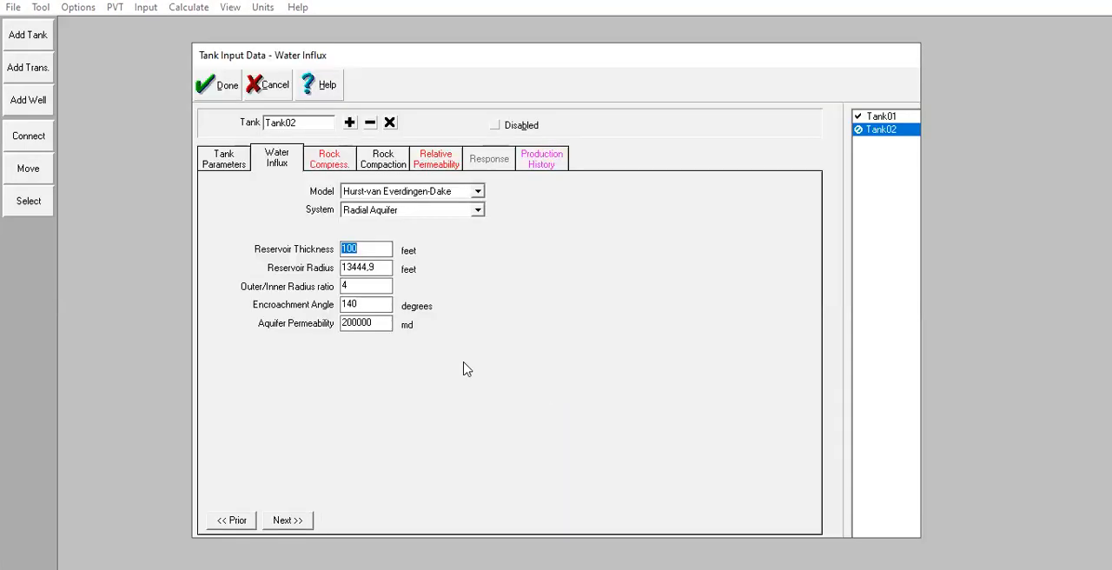
- Make Tank02's rock compressibility User Specified and show its rock compaction settings
{"action": "left_click", "coordinate": [329, 159]}
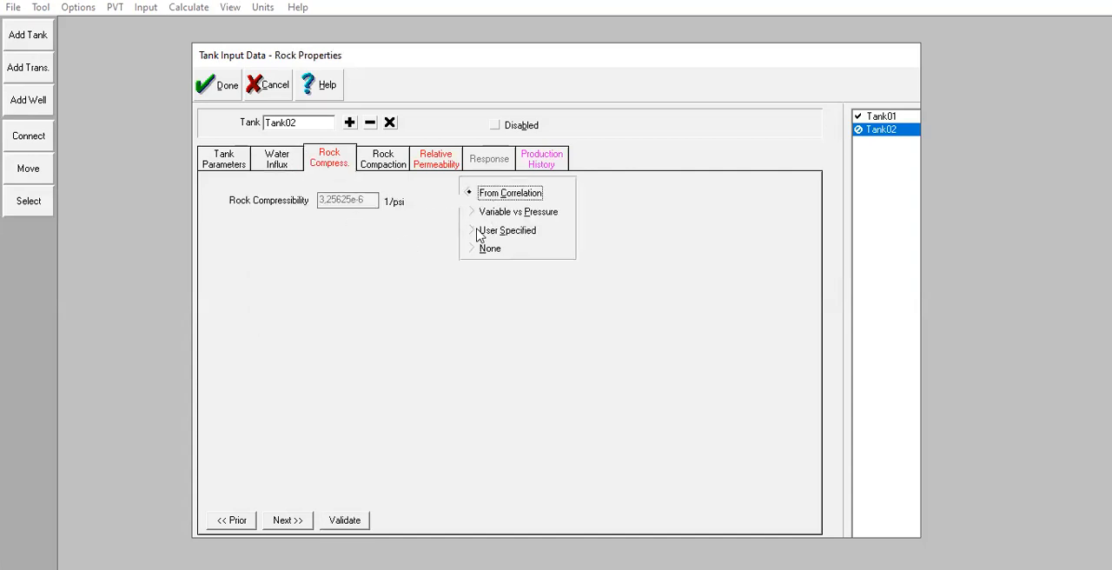
{"action": "left_click", "coordinate": [468, 230]}
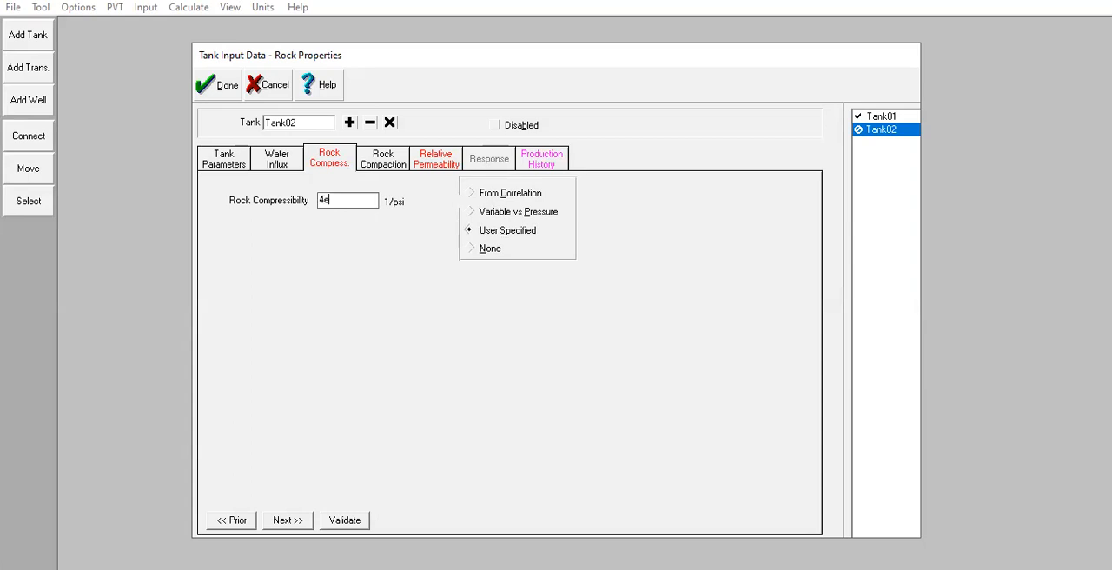
{"action": "type", "text": "0"}
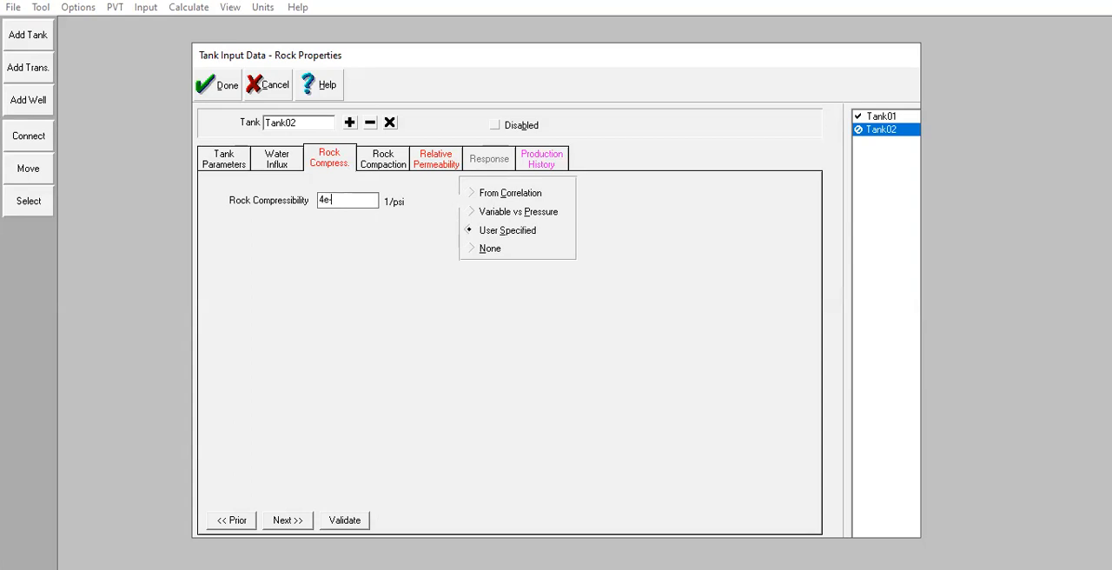
{"action": "left_click", "coordinate": [382, 158]}
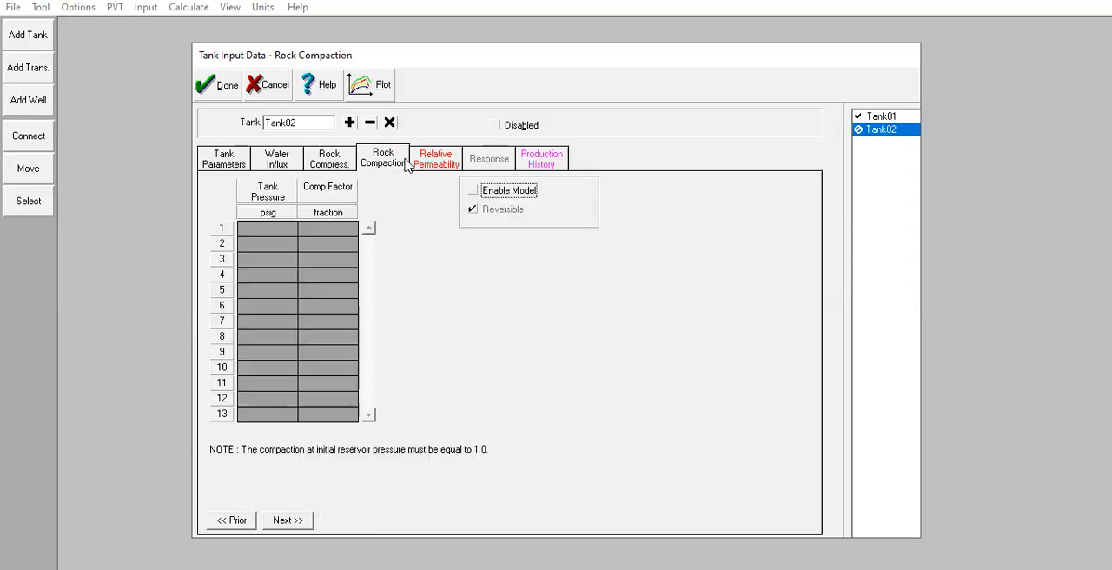
- Enter Tank02's Corey values: Krw 0,05/0,9/1, Kro 0,15/0,8/2, Krg 0,005/0,95/2
{"action": "left_click", "coordinate": [435, 158]}
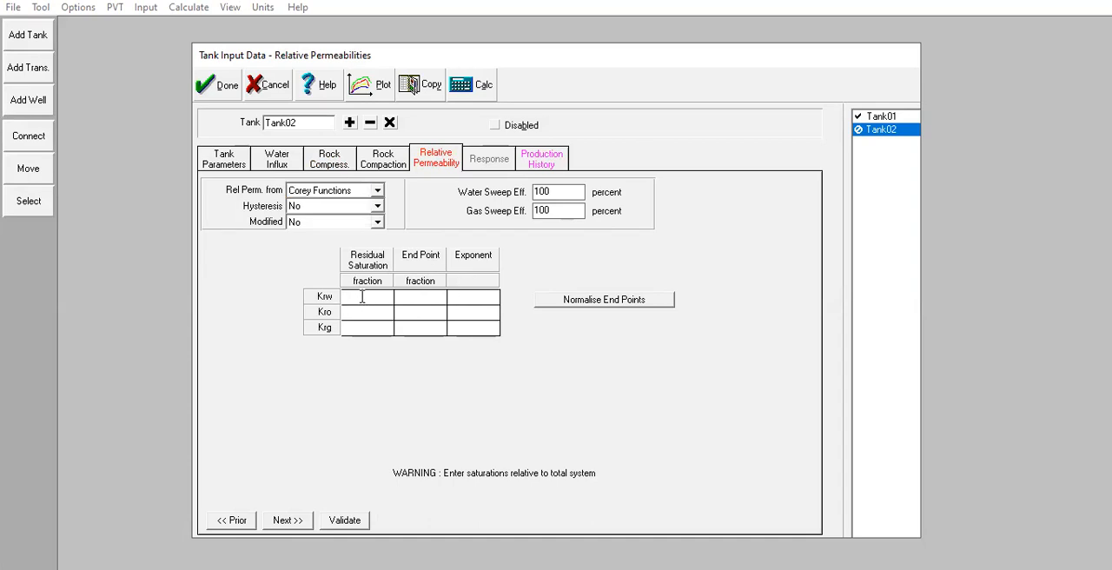
{"action": "type", "text": "0.05"}
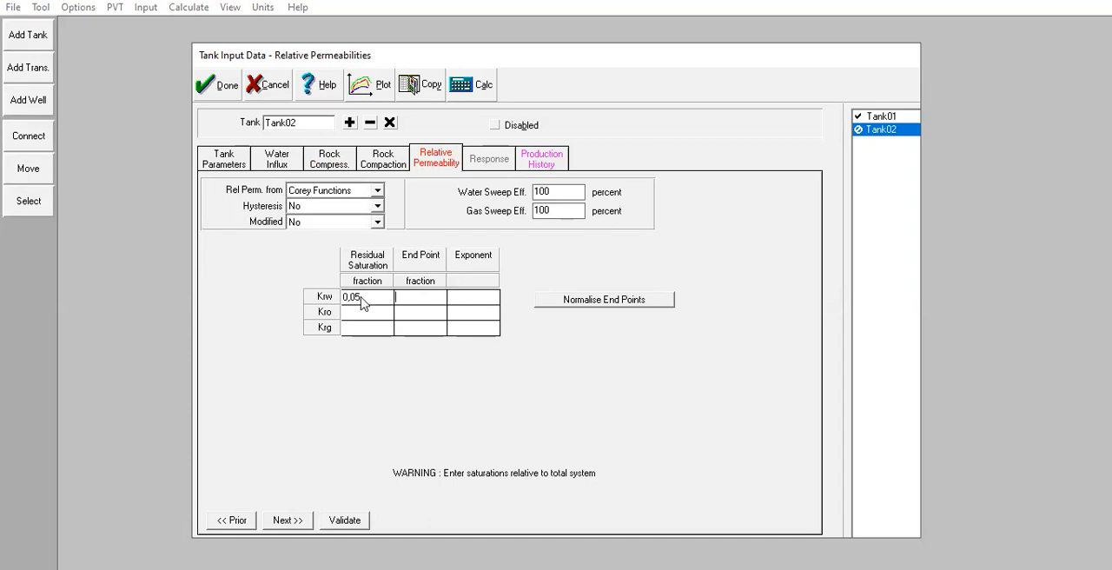
{"action": "type", "text": "0.9"}
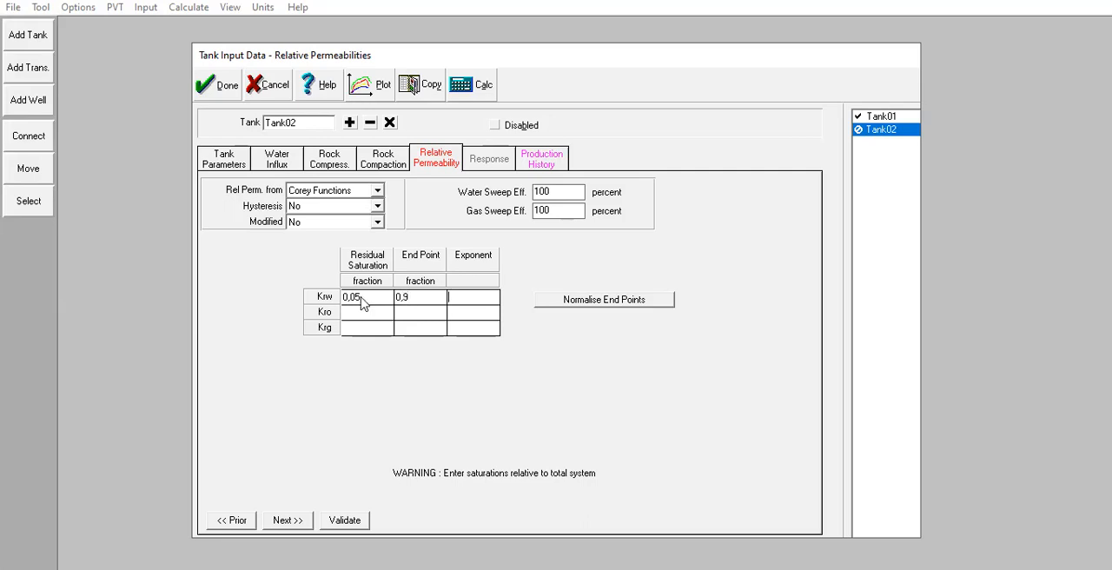
{"action": "type", "text": "1"}
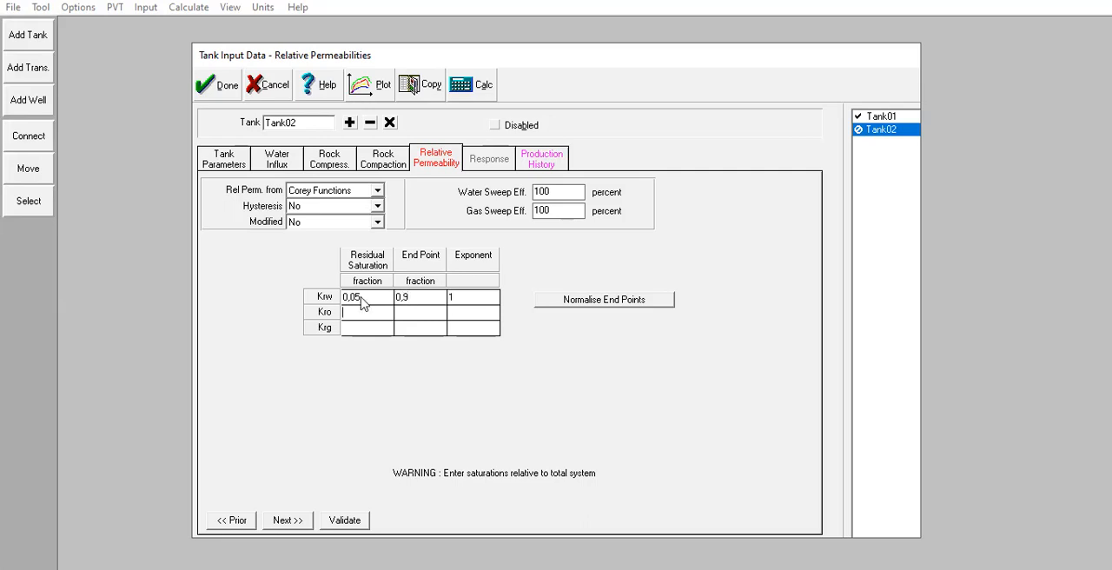
{"action": "type", "text": "0,15"}
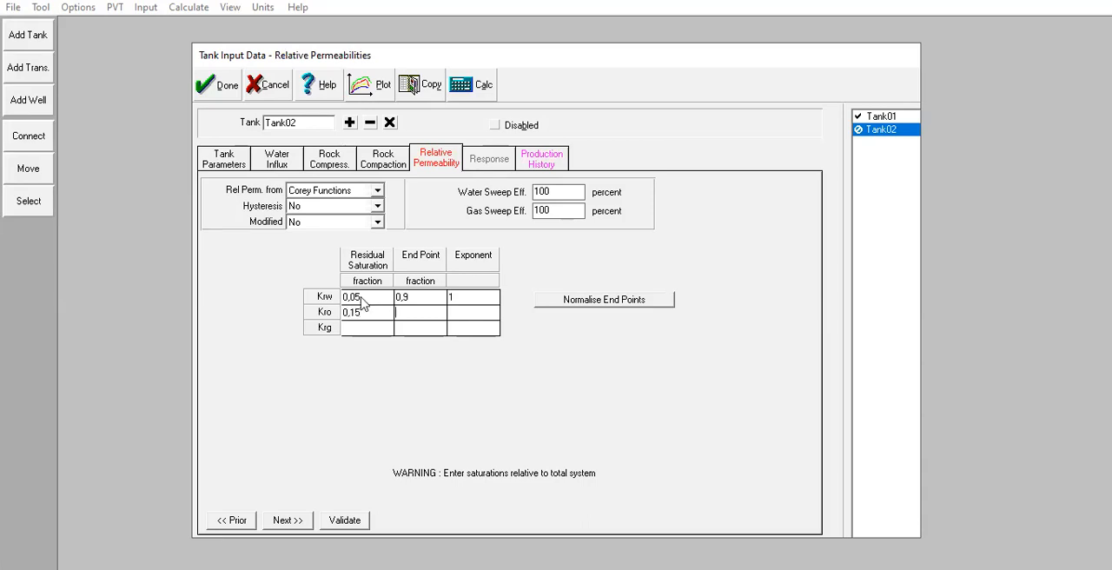
{"action": "type", "text": "0.8"}
{"action": "left_click", "coordinate": [473, 311]}
{"action": "type", "text": "2"}
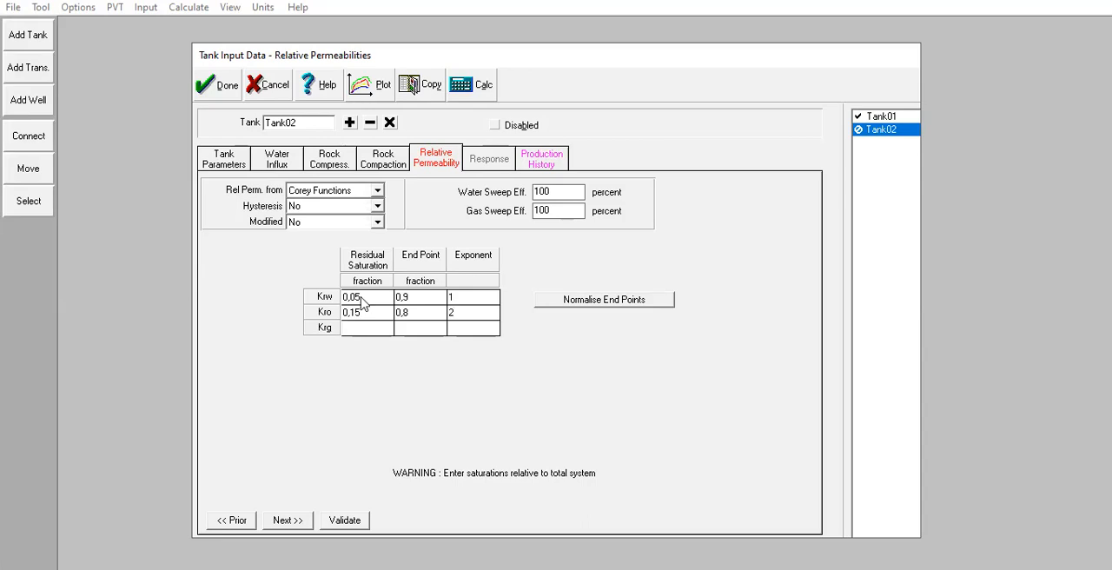
{"action": "type", "text": "0,005"}
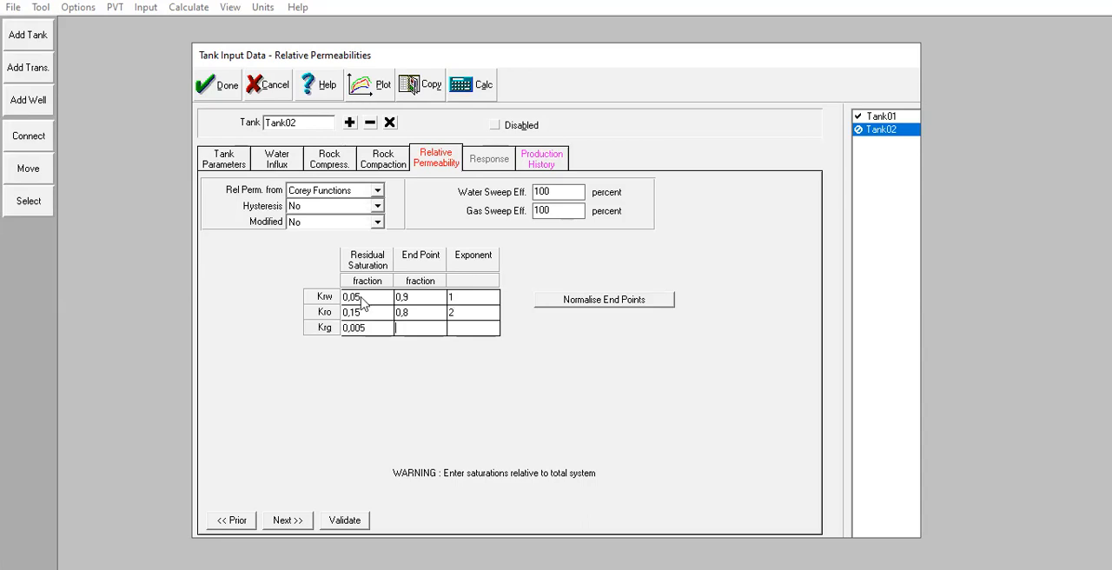
{"action": "type", "text": "0,95"}
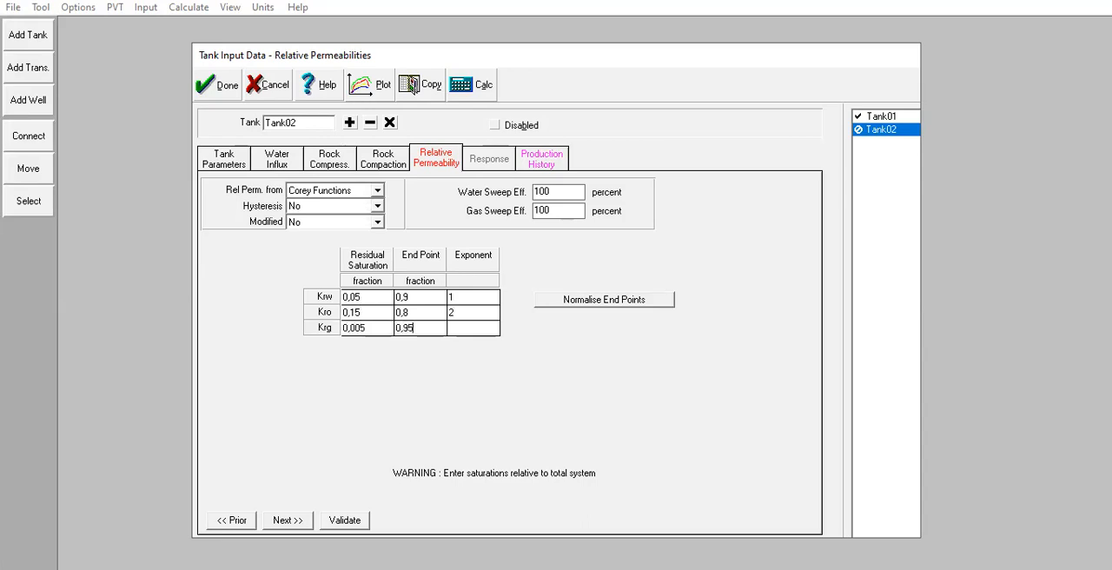
{"action": "type", "text": "2"}
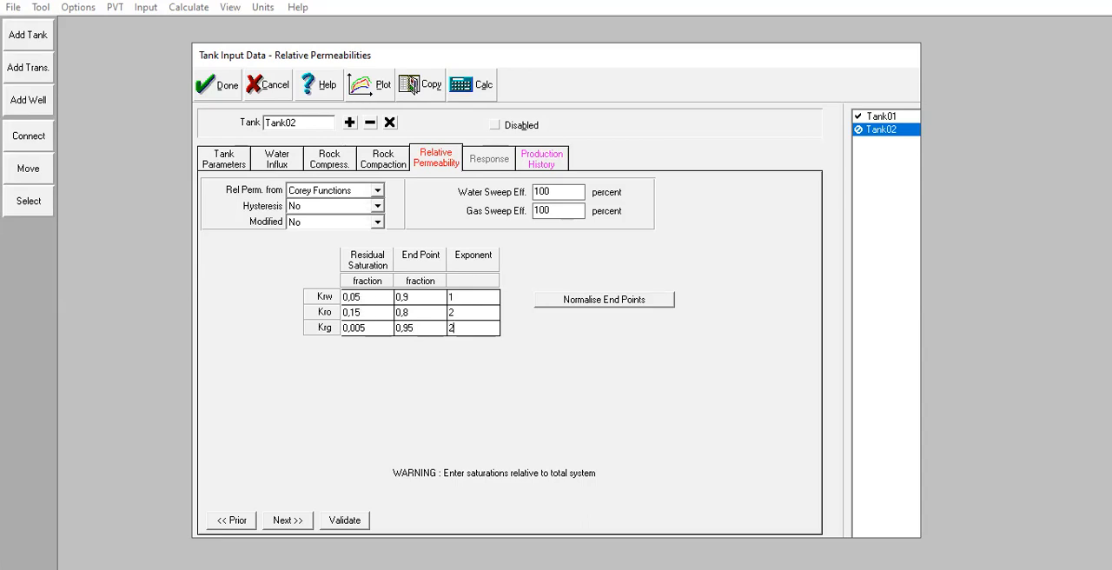
- Show Tank02's production history page, leaving the history table empty
{"action": "left_click", "coordinate": [541, 158]}
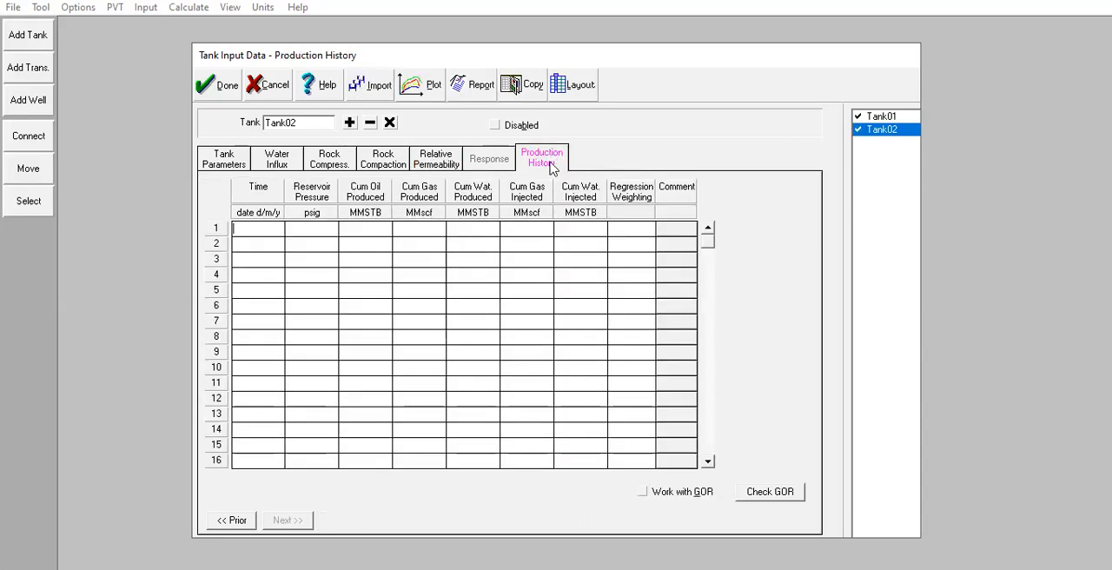
{"action": "mouse_move", "coordinate": [545, 171]}
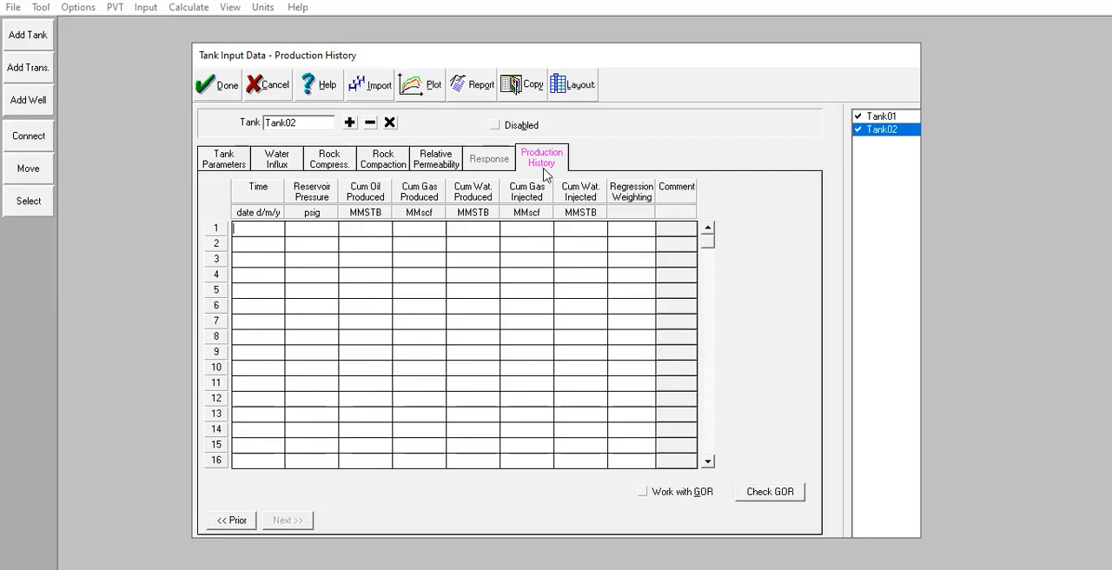
{"action": "mouse_move", "coordinate": [551, 180]}
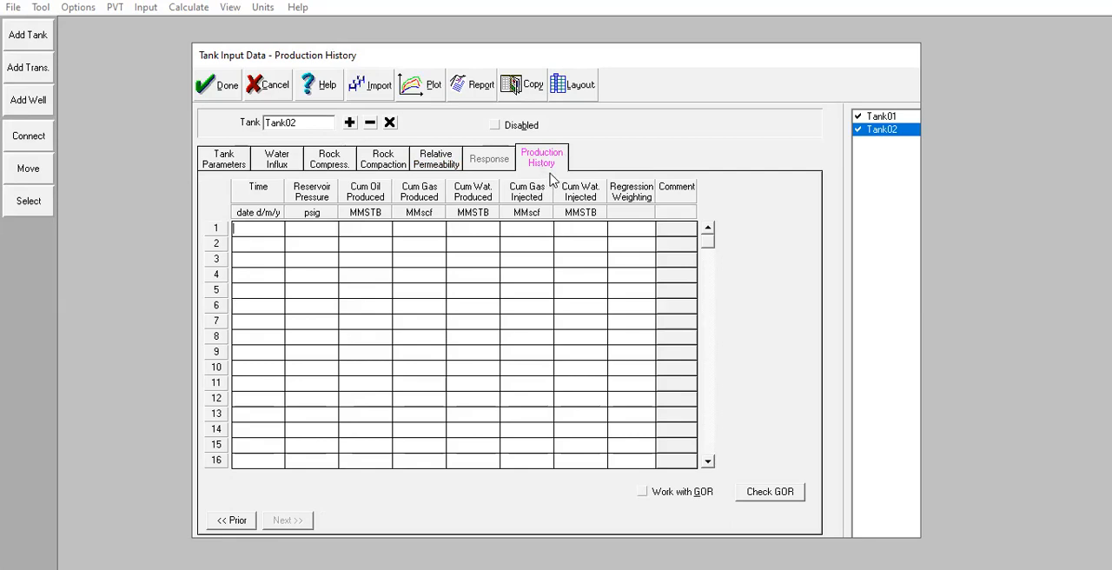
{"action": "mouse_move", "coordinate": [564, 189]}
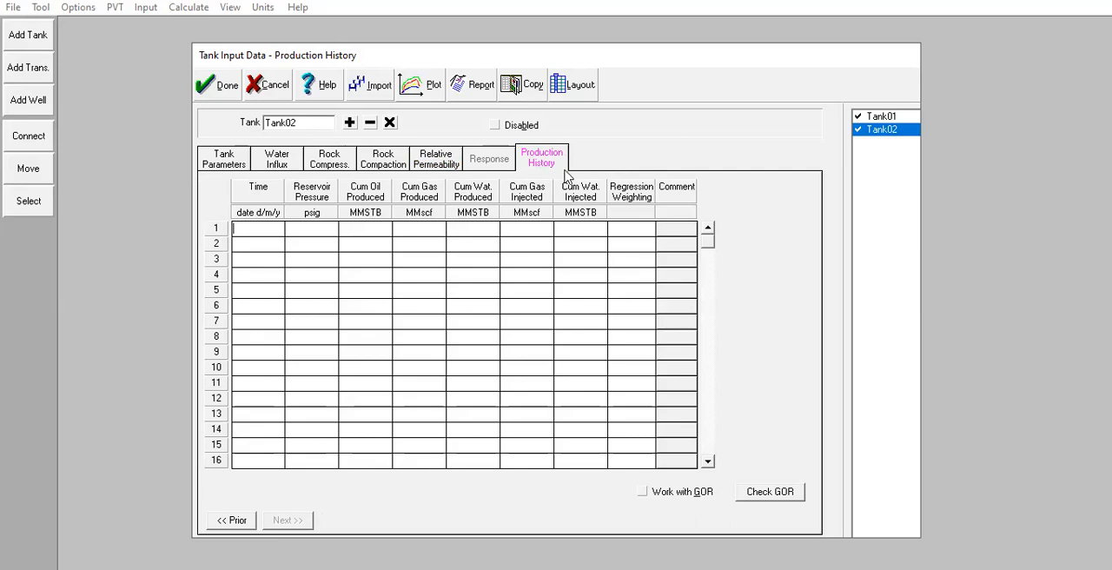
{"action": "mouse_move", "coordinate": [565, 176]}
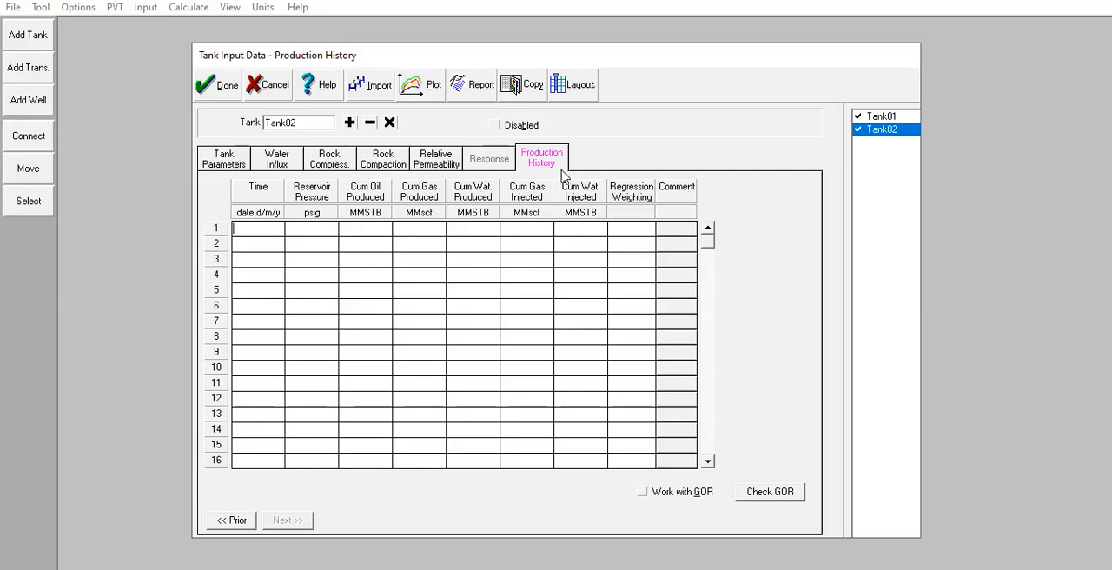
{"action": "mouse_move", "coordinate": [558, 173]}
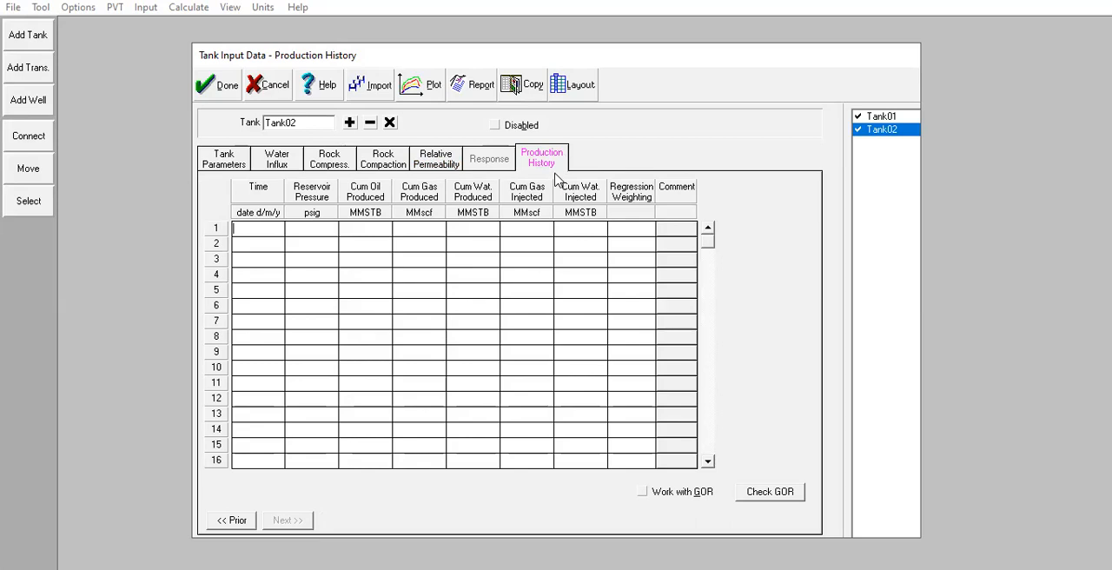
{"action": "mouse_move", "coordinate": [292, 141]}
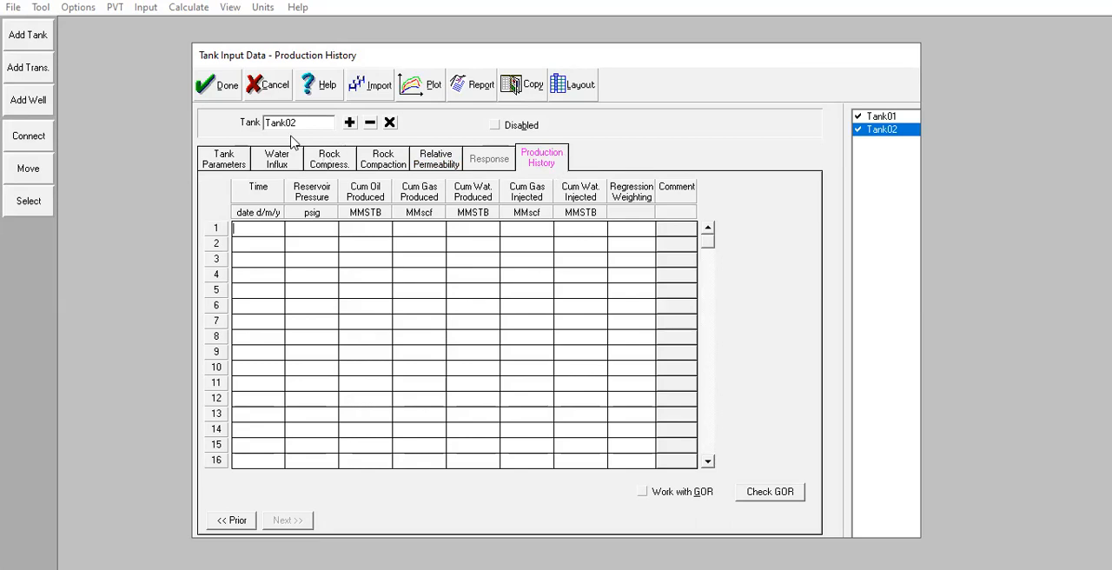
{"action": "mouse_move", "coordinate": [437, 274]}
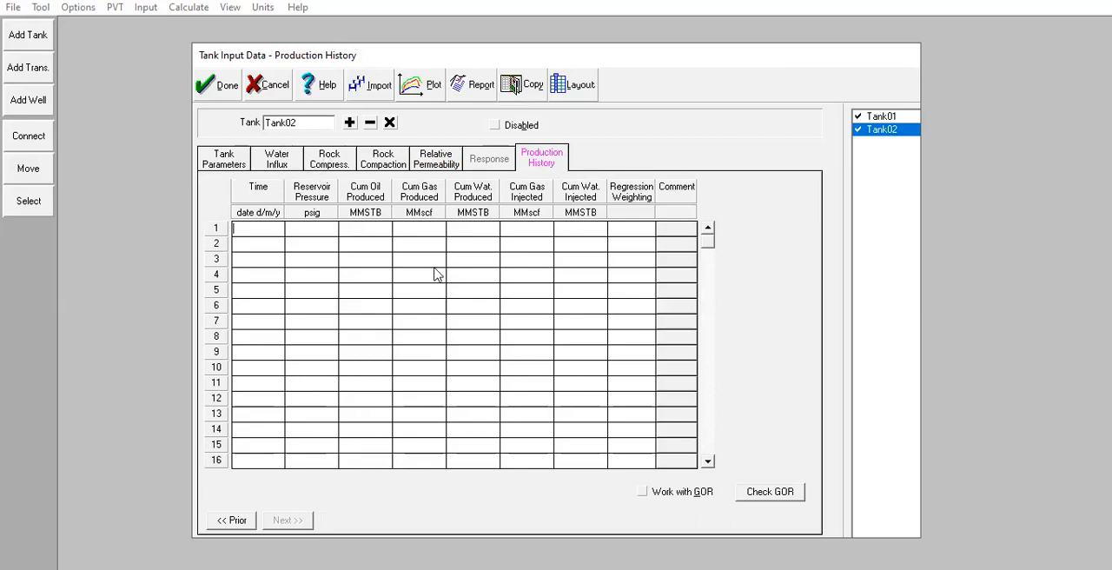
{"action": "mouse_move", "coordinate": [376, 241]}
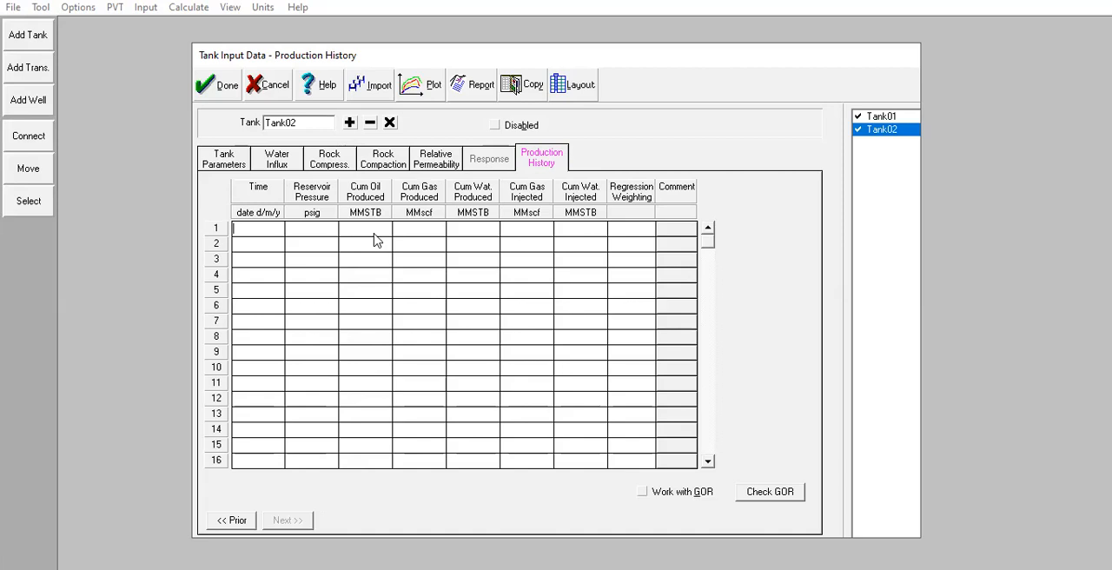
{"action": "mouse_move", "coordinate": [208, 91]}
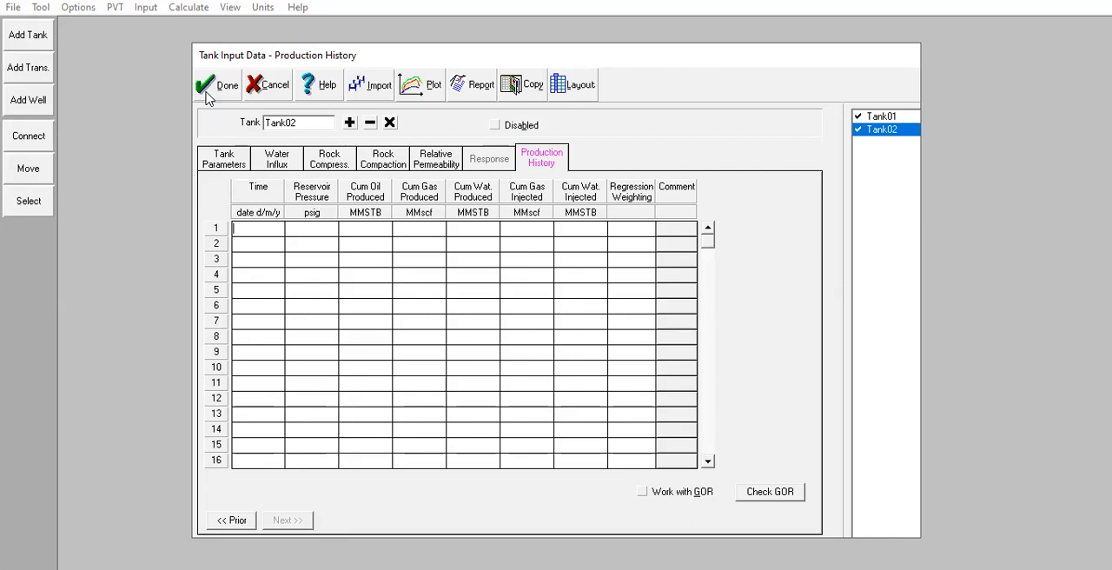
- Return to the canvas and add a third tank, Tank03, to the model
{"action": "left_click", "coordinate": [214, 85]}
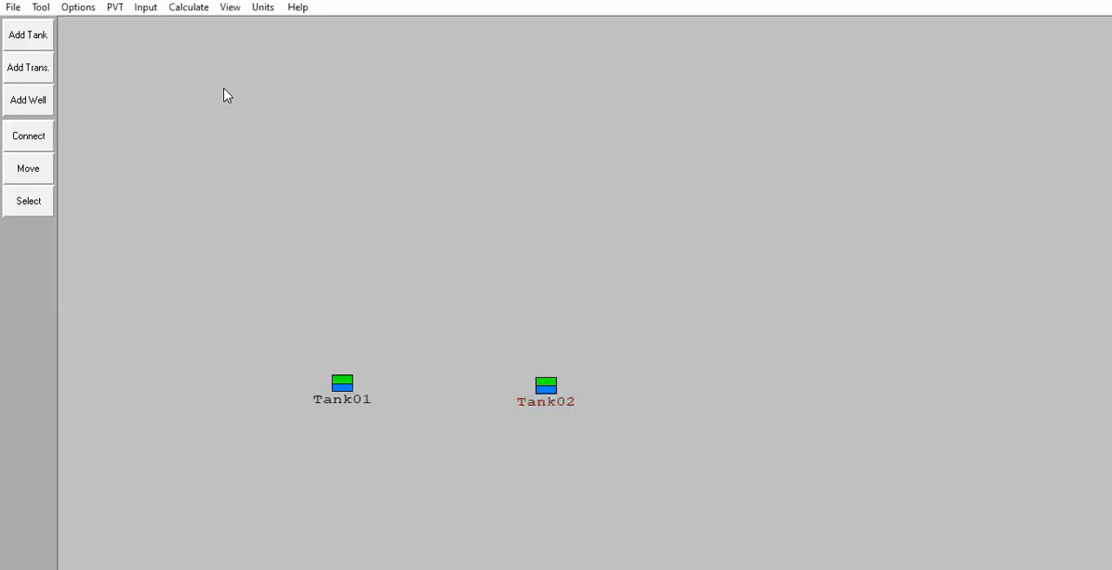
{"action": "mouse_move", "coordinate": [547, 388]}
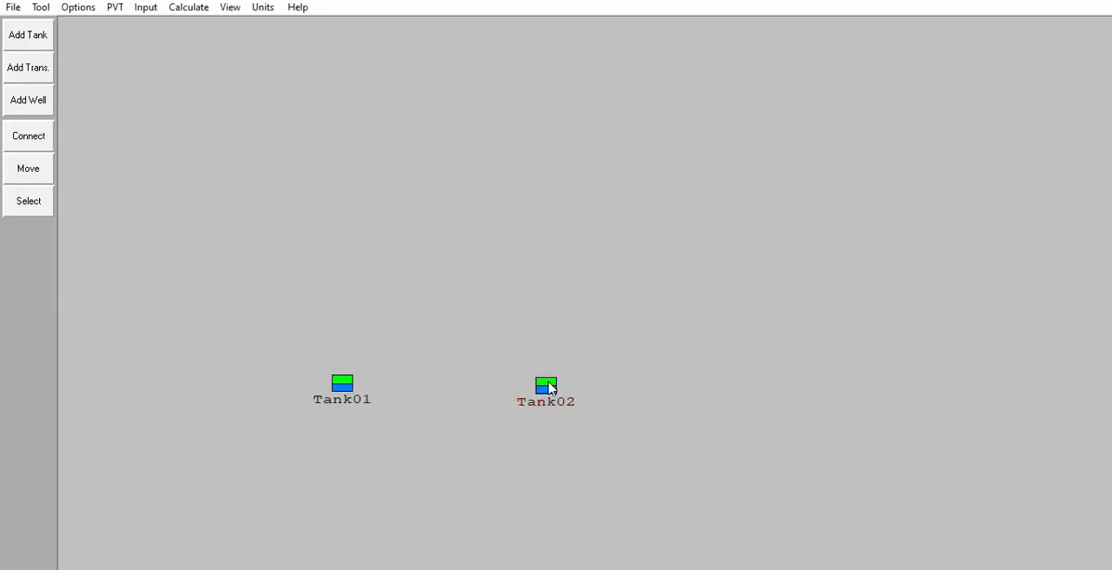
{"action": "double_click", "coordinate": [545, 385]}
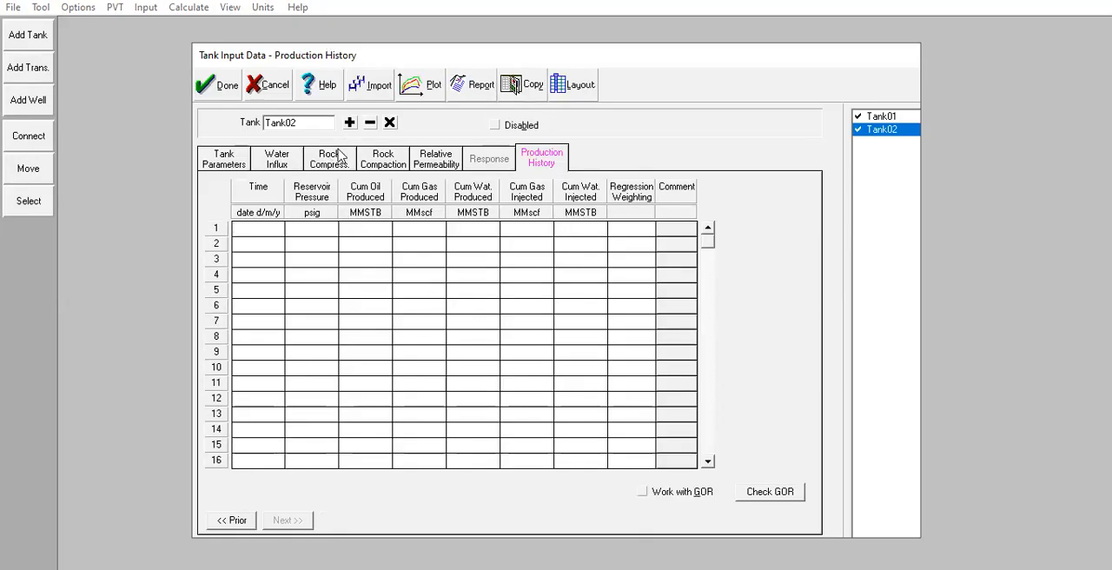
{"action": "left_click", "coordinate": [350, 121]}
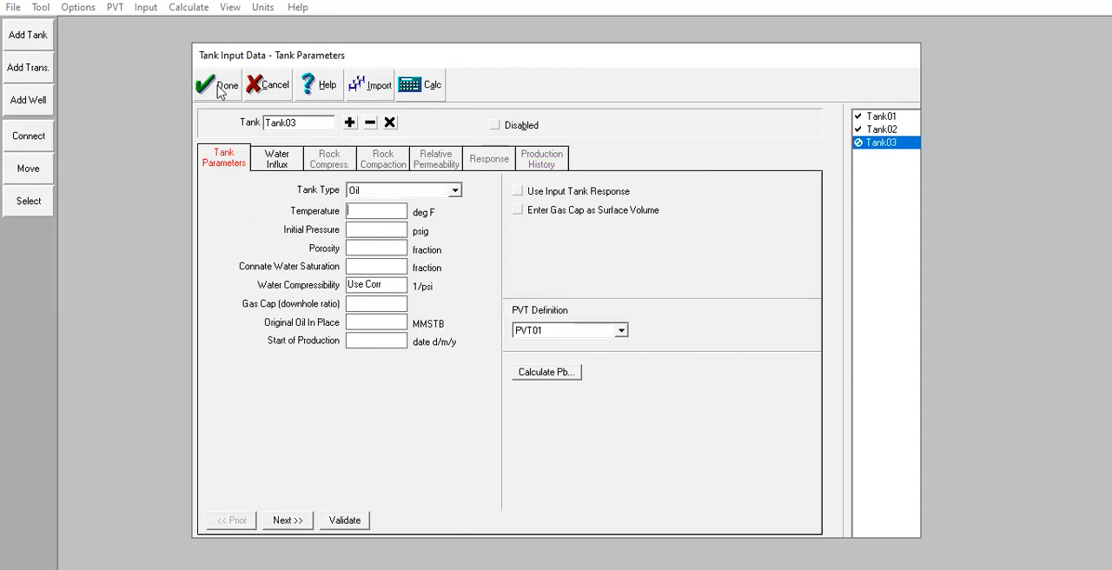
{"action": "mouse_move", "coordinate": [376, 228]}
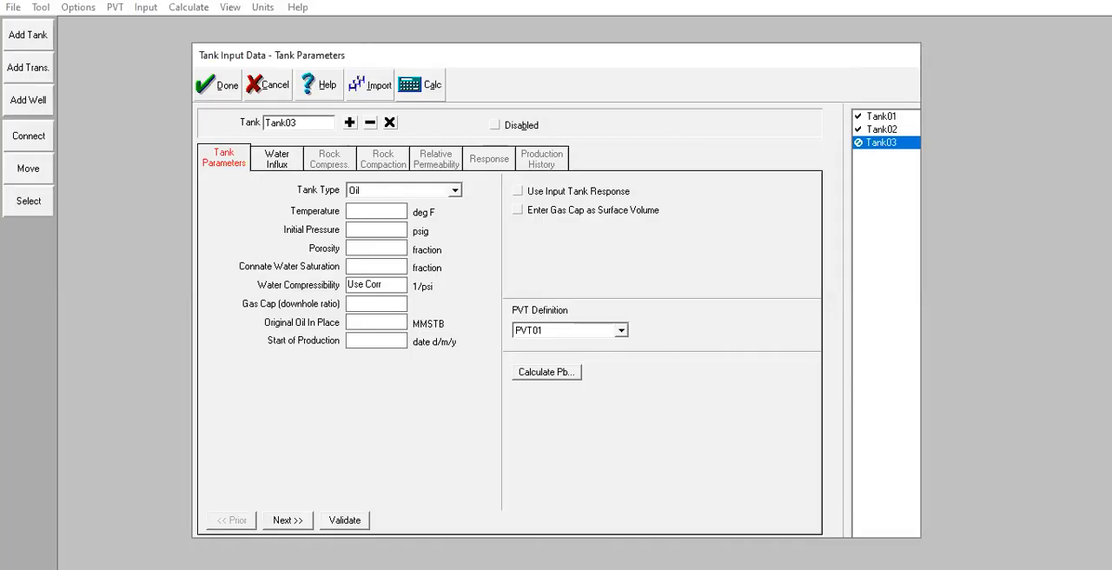
- Enter Tank03's 210 °F, 2725,3 psig, 0,25 porosity, 50 MMSTB OOIP and 01/01/2000 start
{"action": "type", "text": "210"}
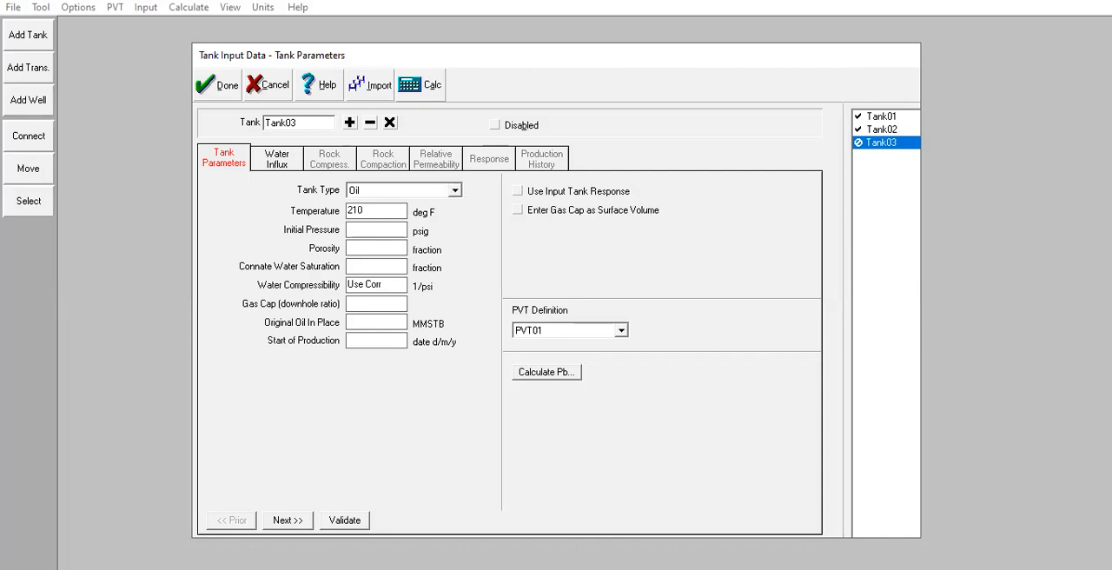
{"action": "type", "text": "2725,3"}
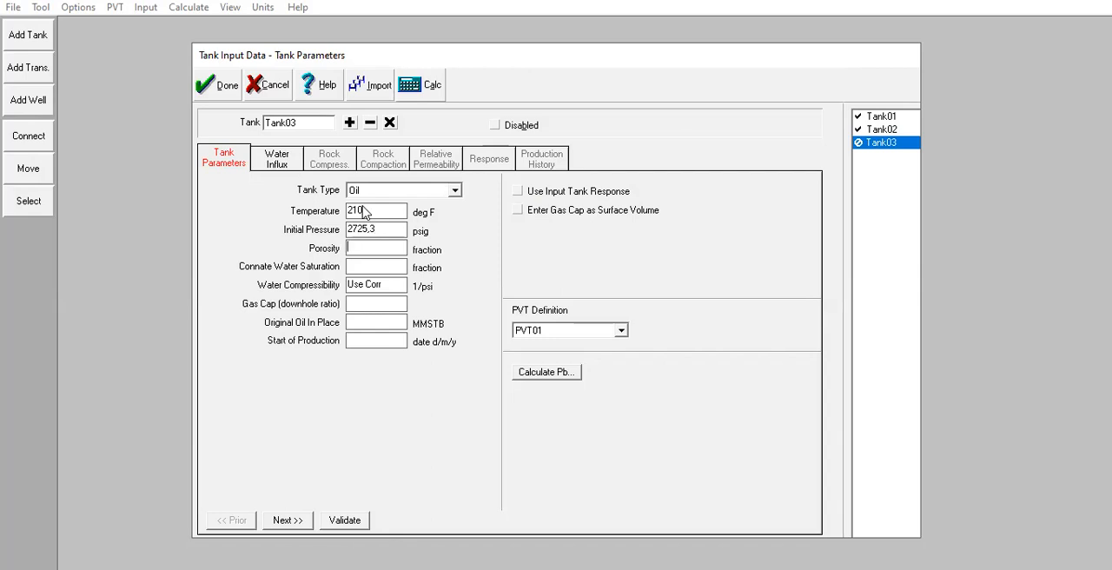
{"action": "type", "text": "0,25"}
{"action": "left_click", "coordinate": [377, 284]}
{"action": "type", "text": "3"}
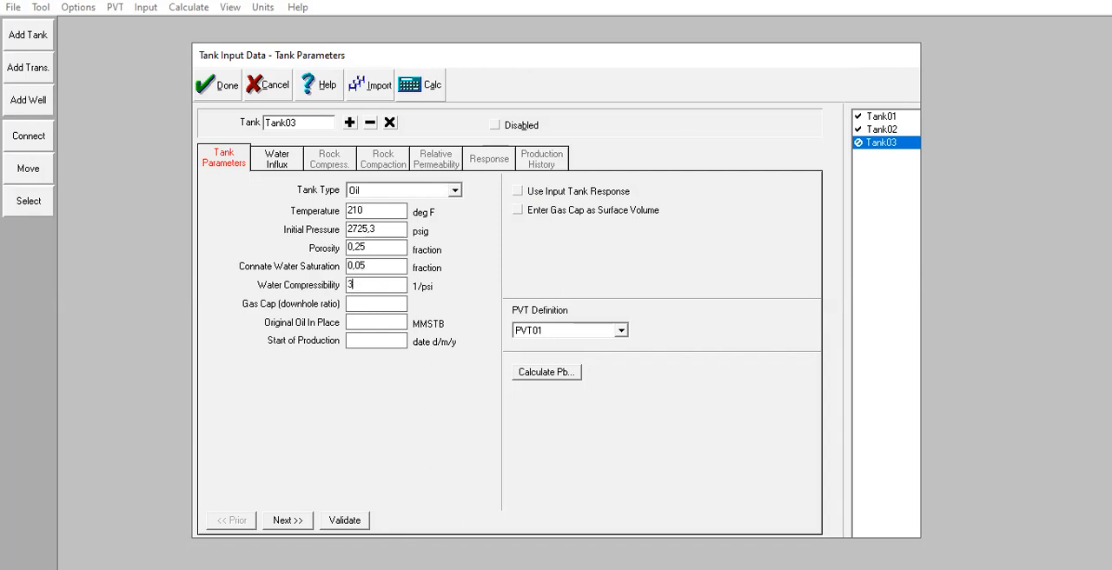
{"action": "type", "text": "e-6"}
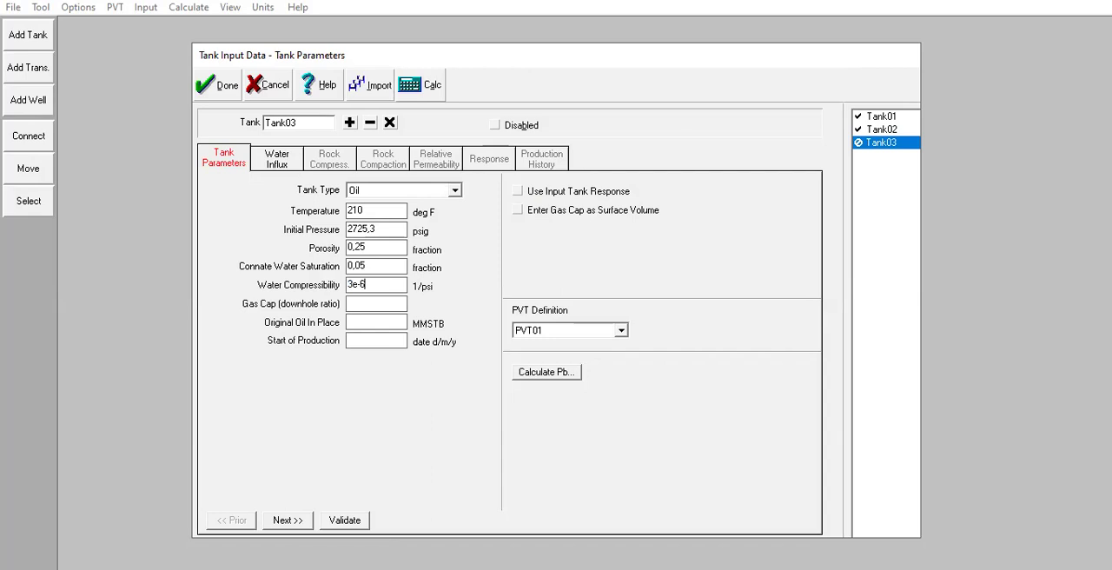
{"action": "type", "text": "0"}
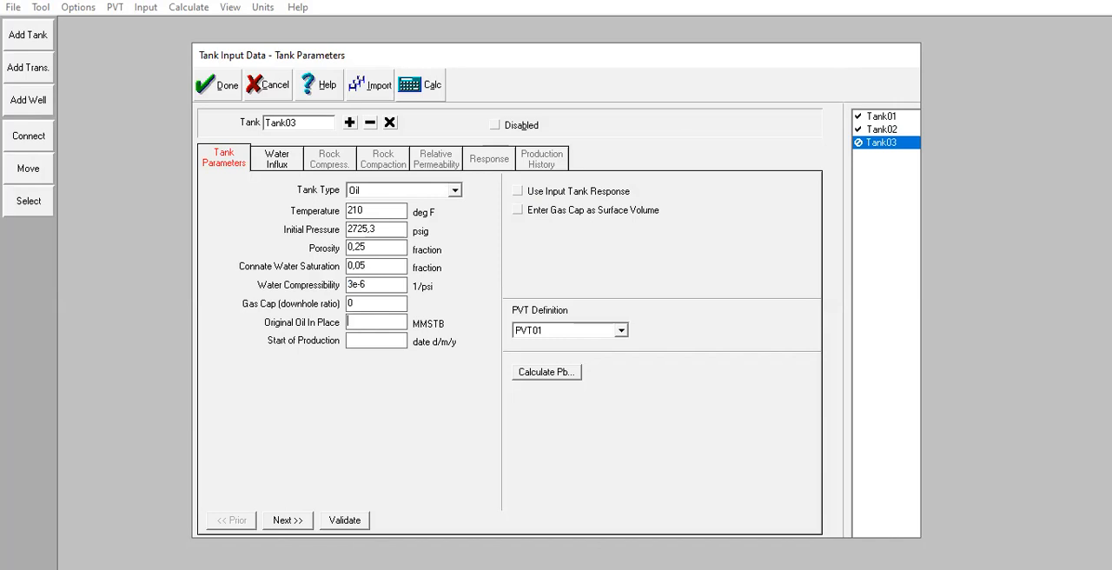
{"action": "type", "text": "50"}
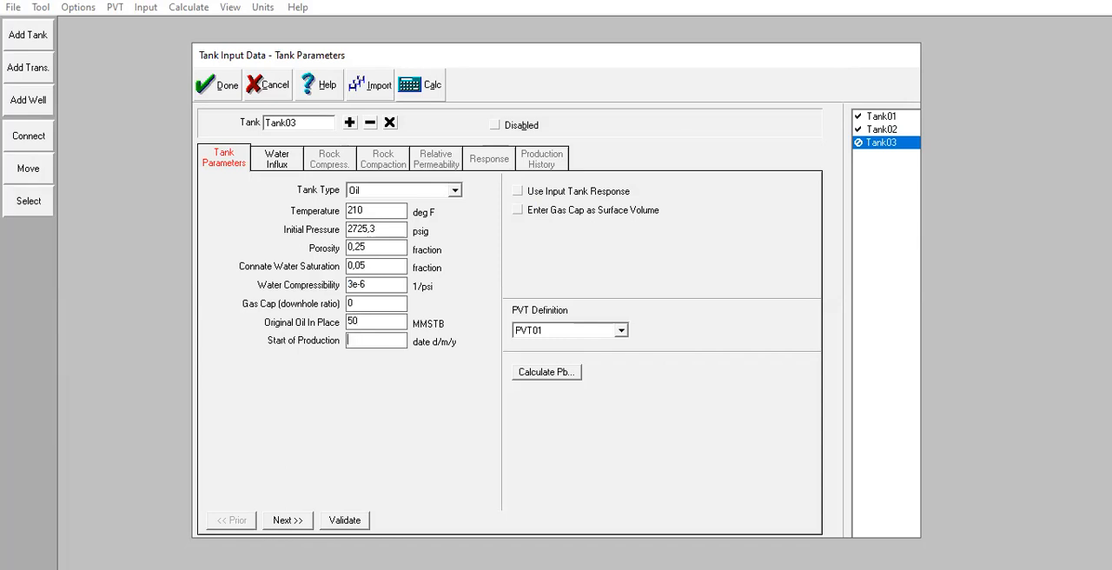
{"action": "type", "text": "01/01/2000"}
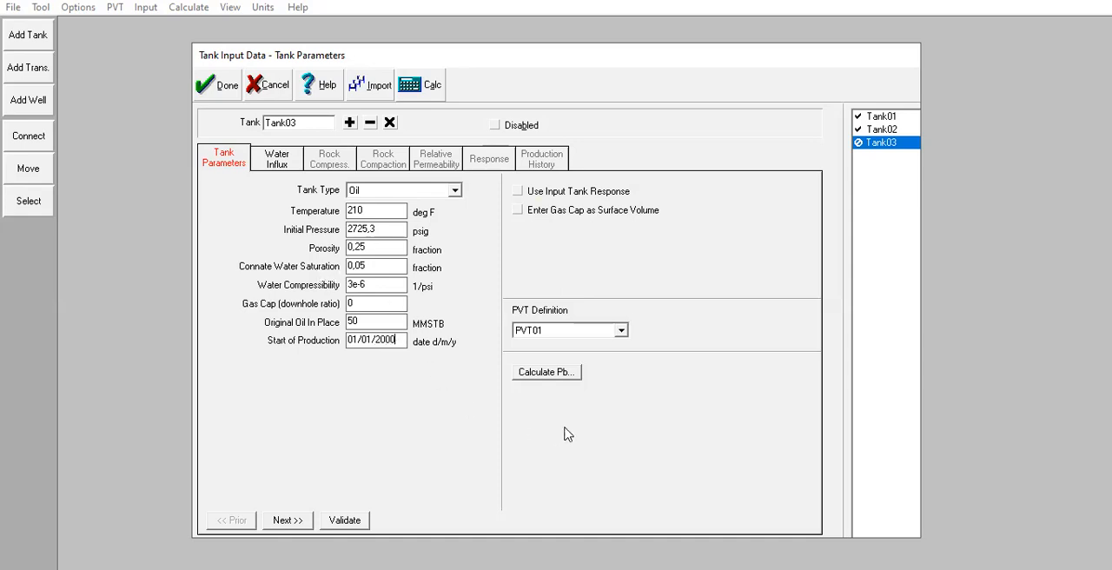
{"action": "left_click", "coordinate": [546, 371]}
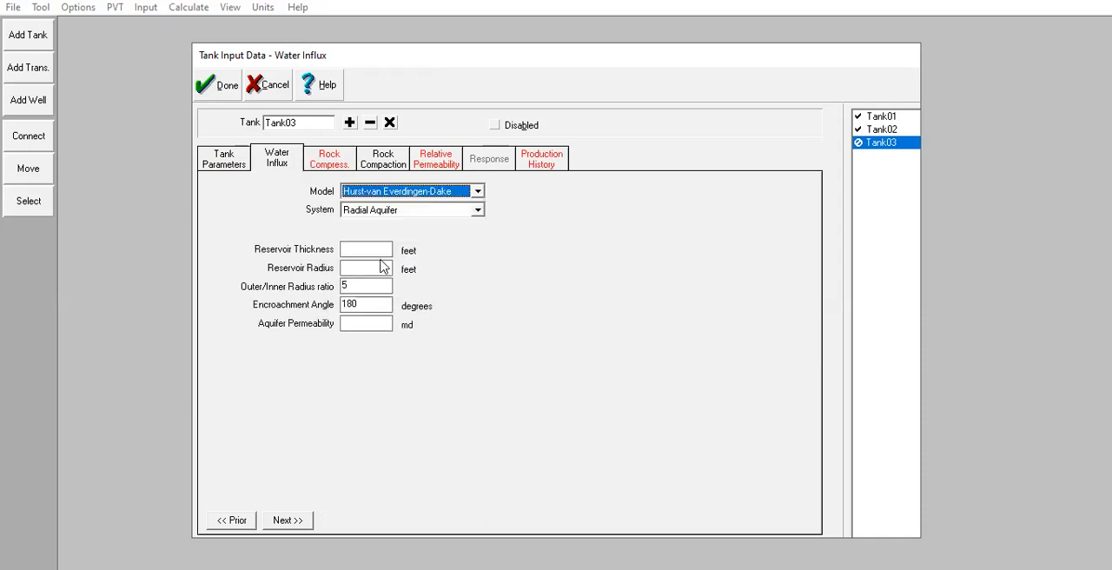
- Enter Tank03's radial aquifer: 100 ft, radius 13444,9 ft, ratio 4, 140°, 200000 md
{"action": "left_click", "coordinate": [366, 249]}
{"action": "type", "text": "100"}
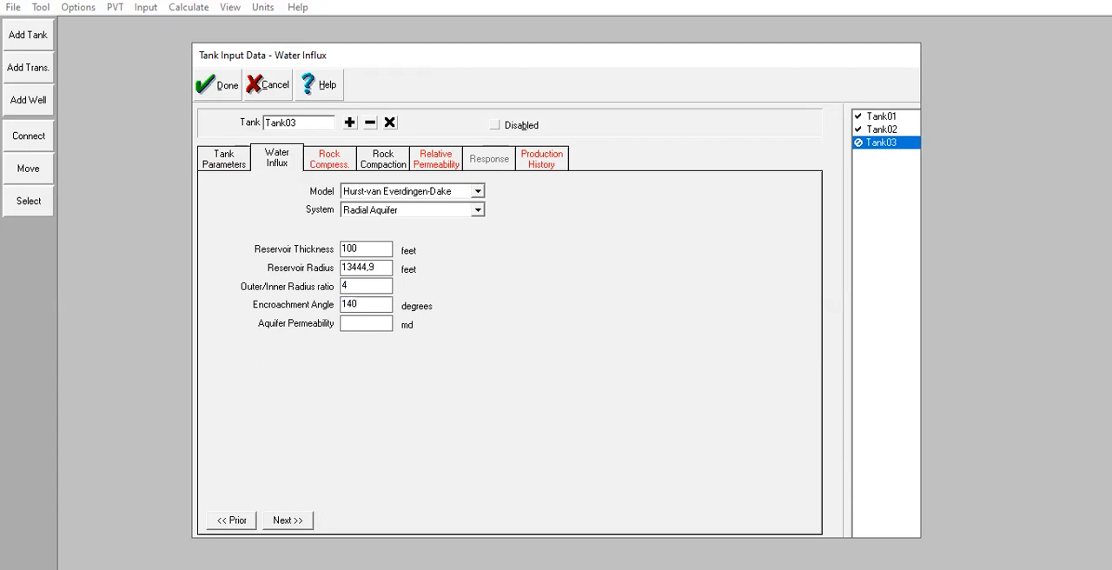
{"action": "type", "text": "200000"}
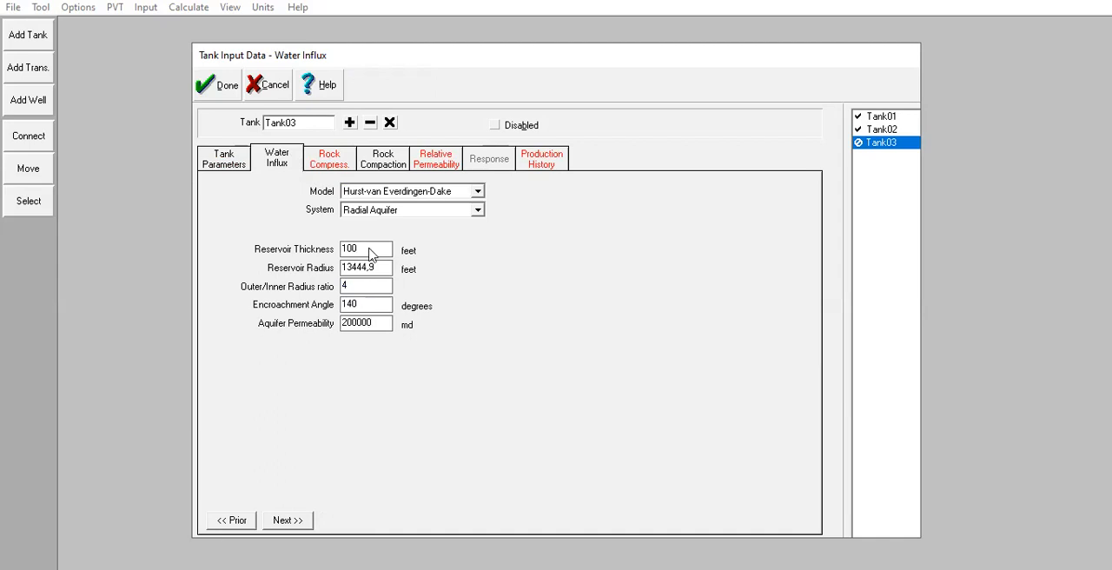
{"action": "left_click", "coordinate": [329, 158]}
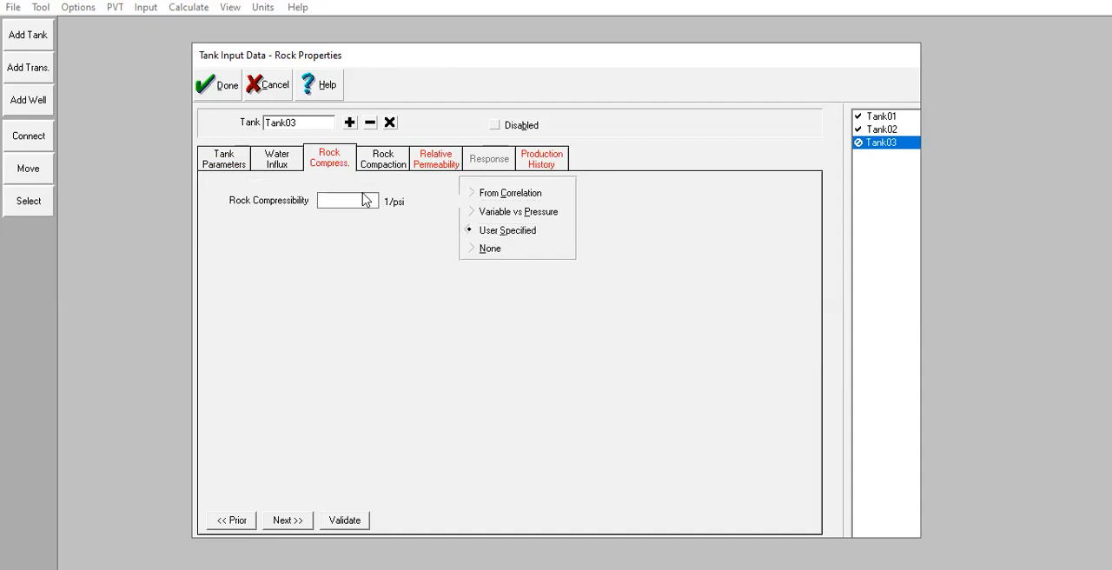
- Set Tank03's rock compressibility to 4e-6 1/psi and reach its relative permeability page
{"action": "type", "text": "4-6"}
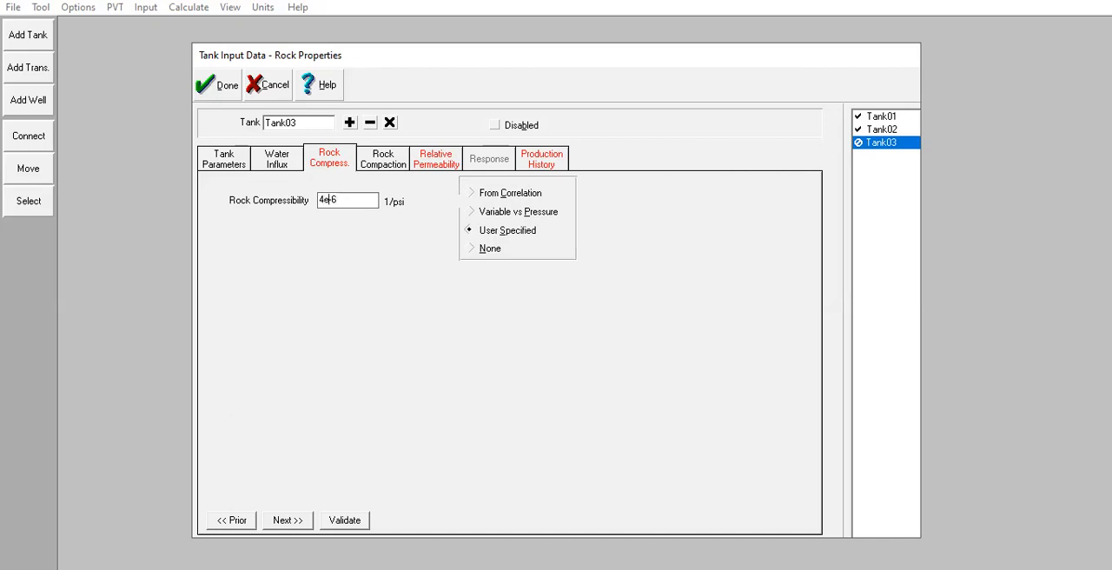
{"action": "left_click", "coordinate": [381, 158]}
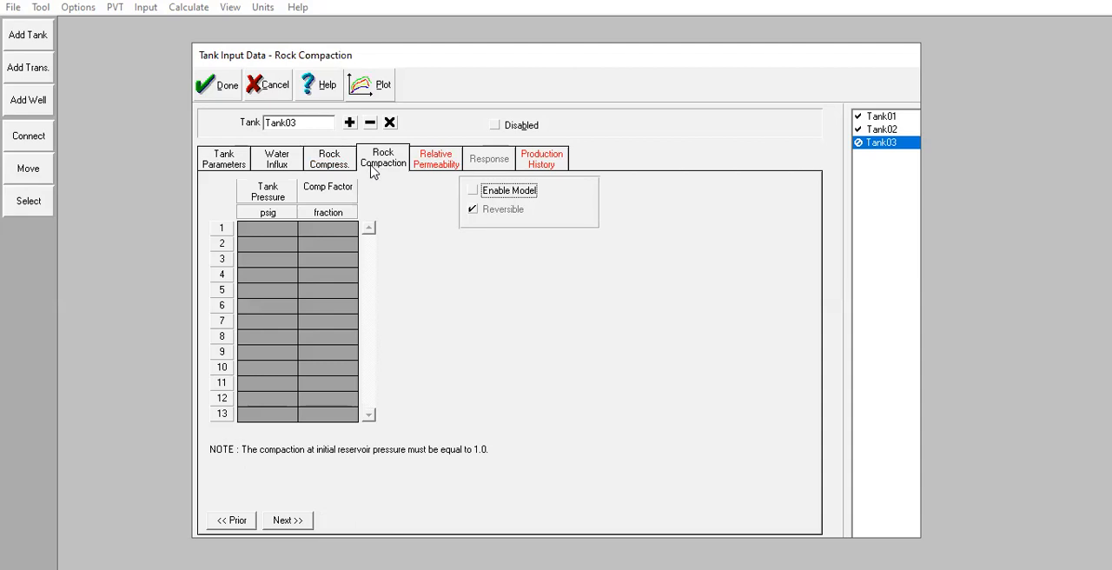
{"action": "left_click", "coordinate": [435, 158]}
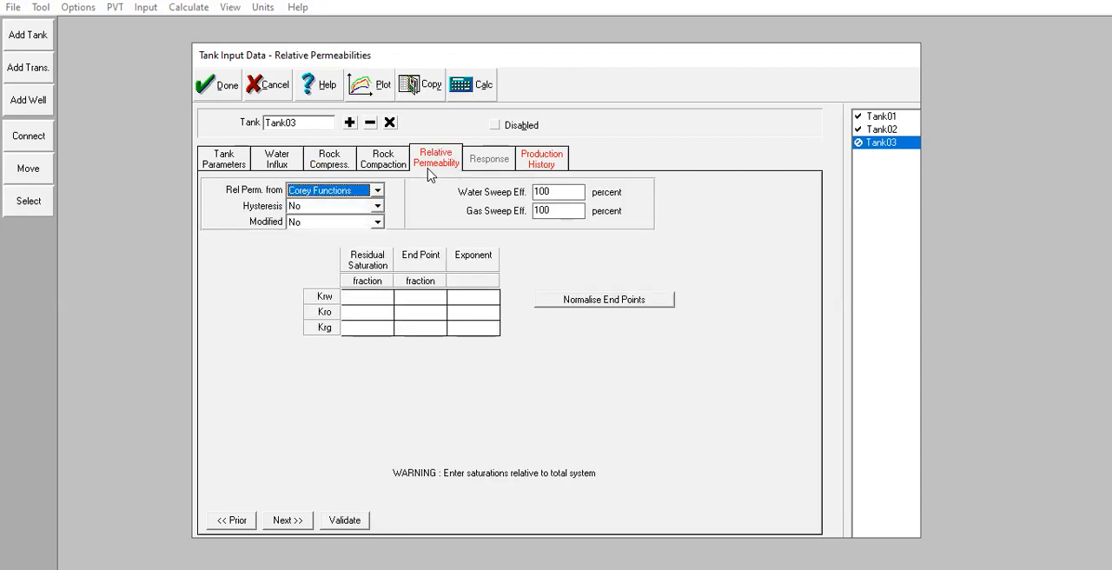
{"action": "mouse_move", "coordinate": [227, 94]}
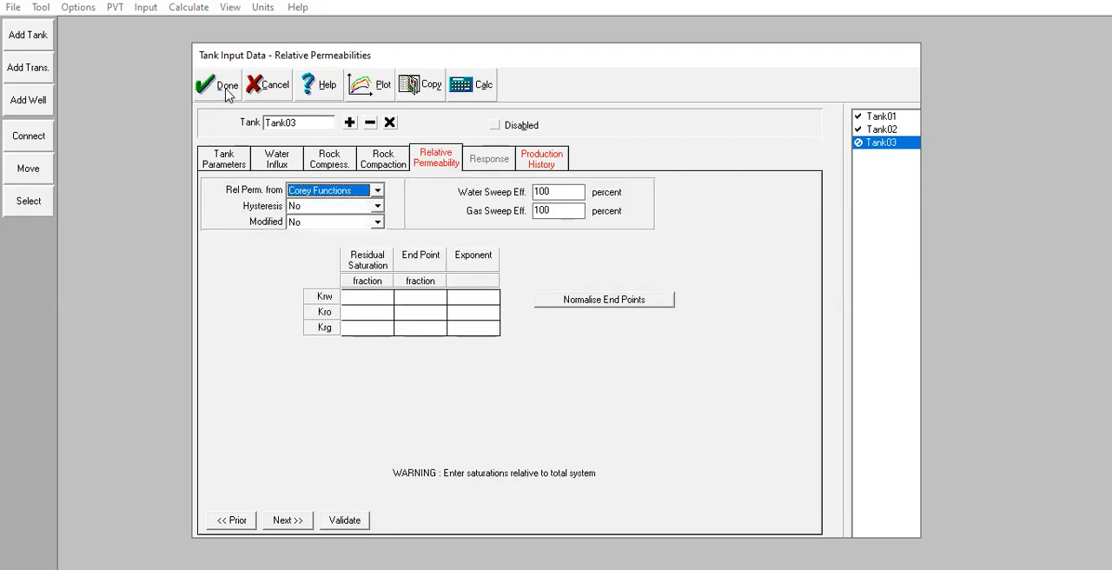
- Copy Tank02's Corey relative permeability table (Krw, Kro, Krg) and paste it into Tank03
{"action": "left_click", "coordinate": [216, 84]}
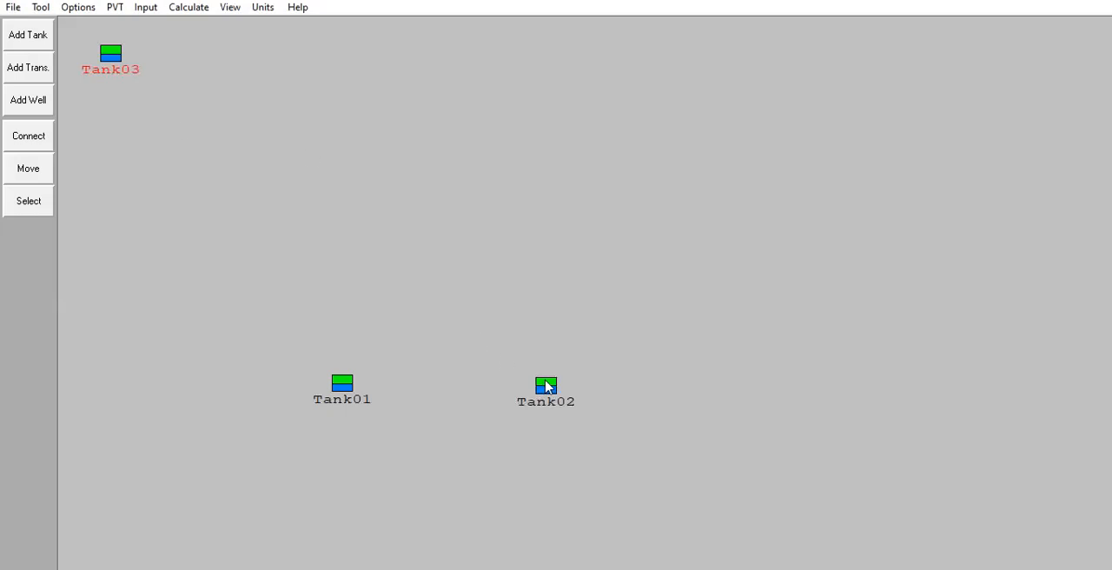
{"action": "double_click", "coordinate": [546, 383]}
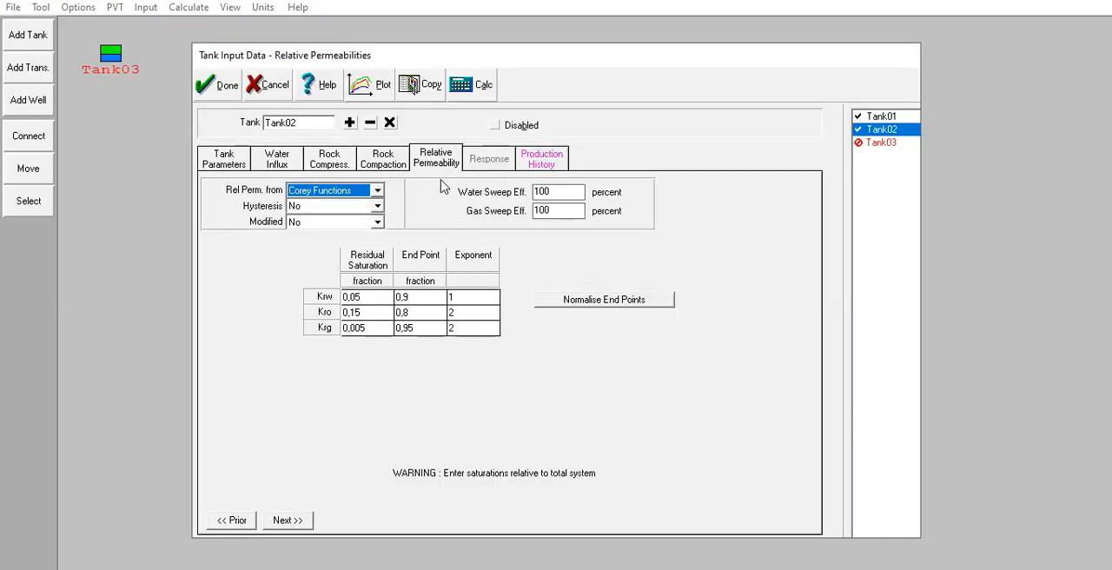
{"action": "right_click", "coordinate": [472, 296]}
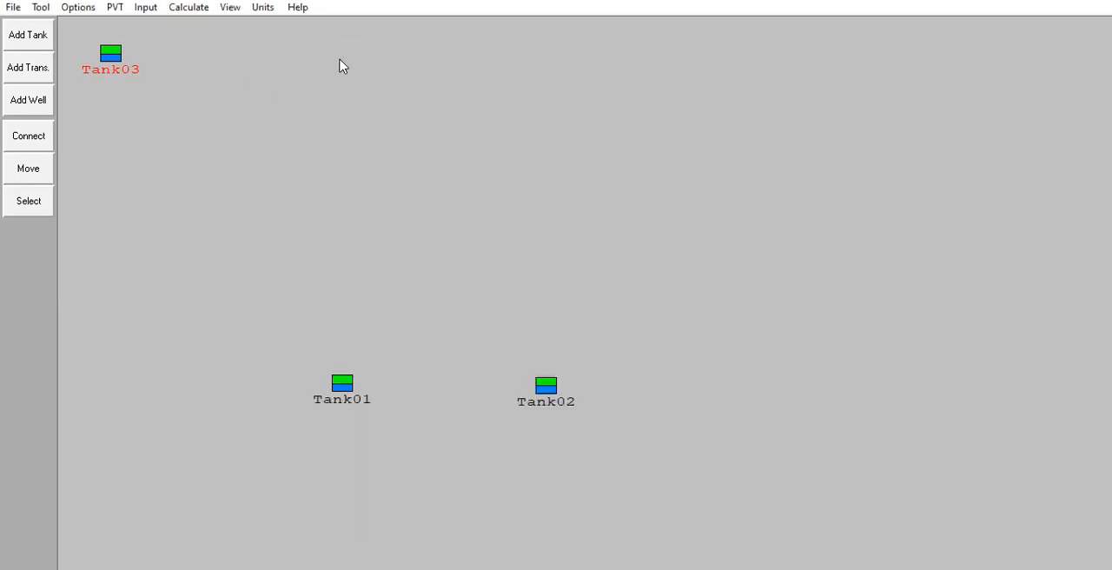
{"action": "double_click", "coordinate": [109, 49]}
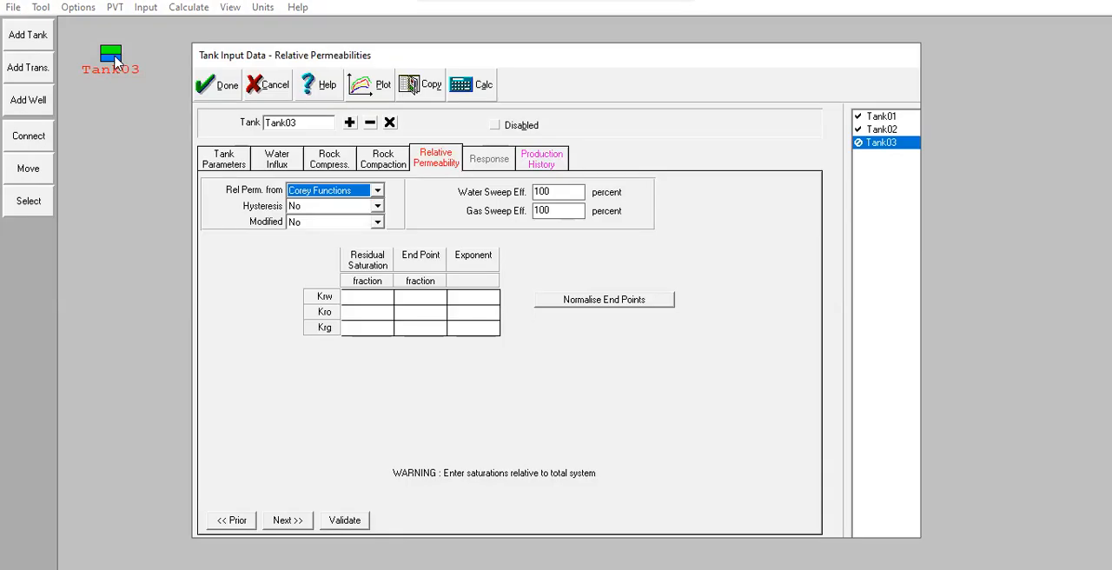
{"action": "right_click", "coordinate": [367, 295]}
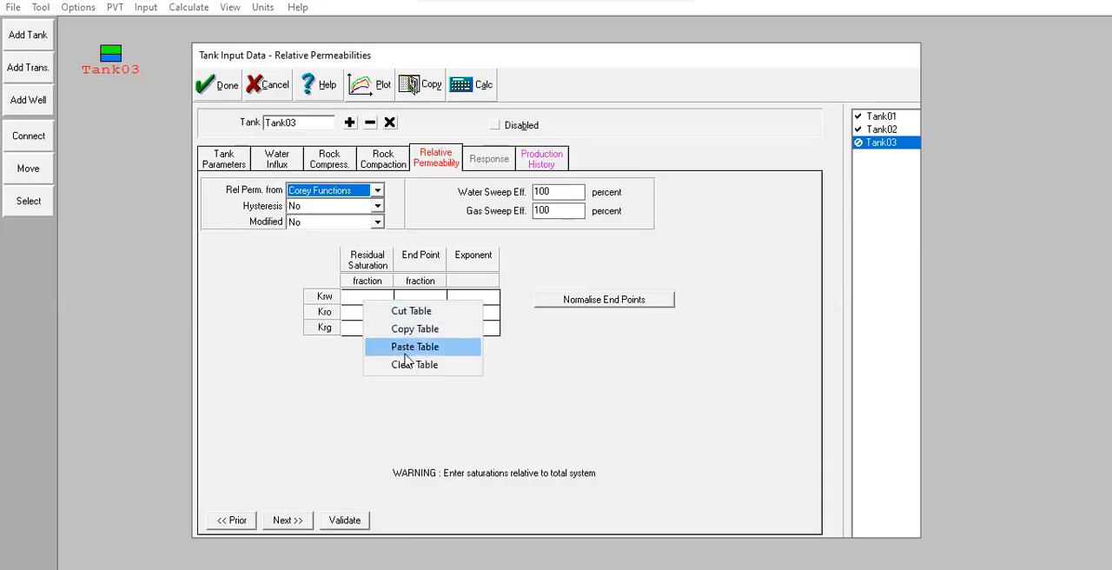
{"action": "left_click", "coordinate": [412, 346]}
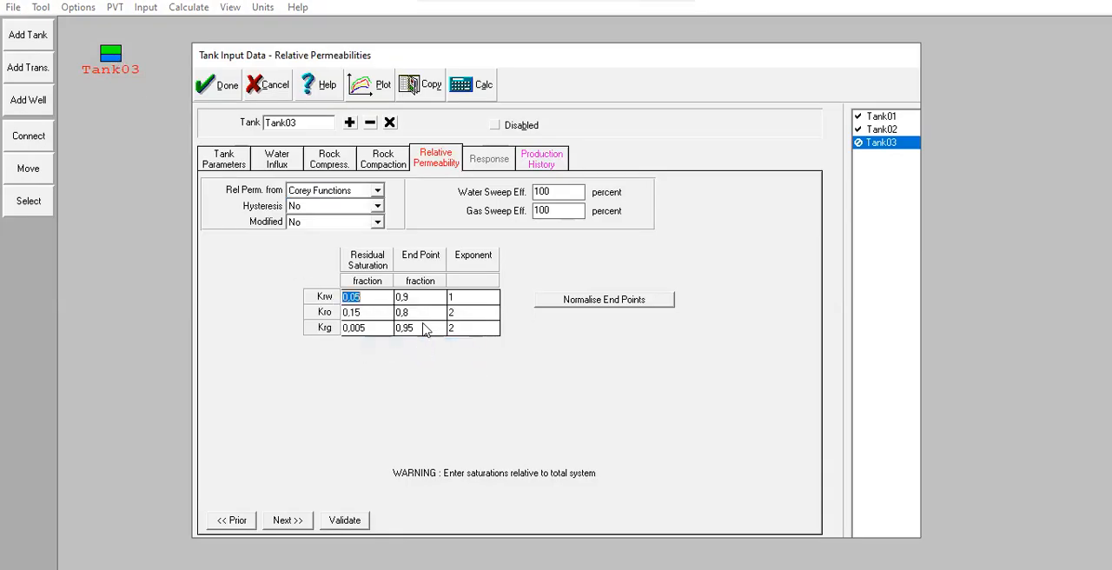
{"action": "left_click", "coordinate": [541, 158]}
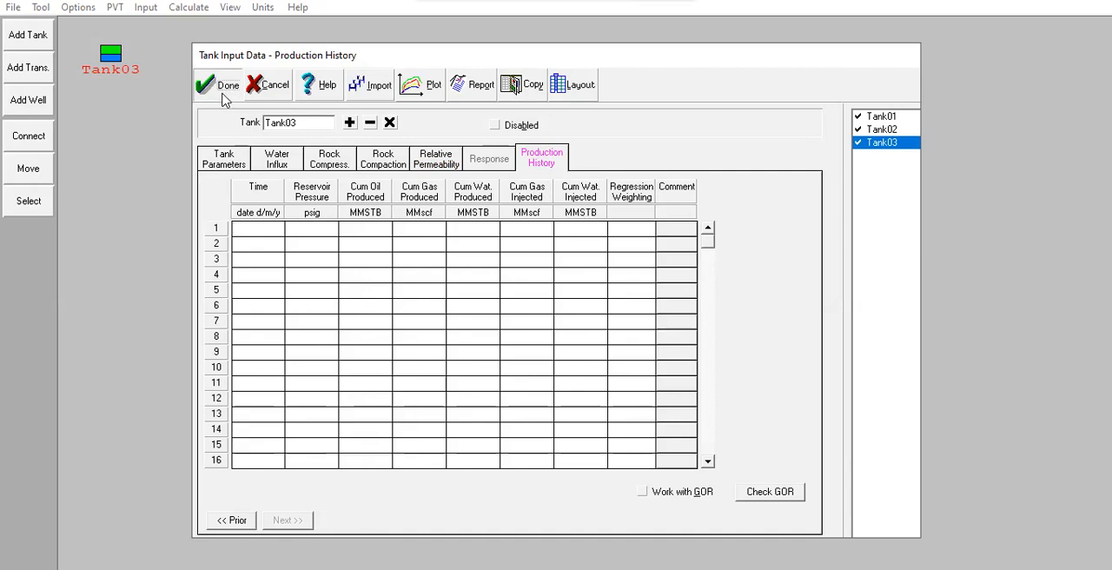
- Close Tank03's input data and move its icon to the right of Tank02
{"action": "left_click", "coordinate": [215, 84]}
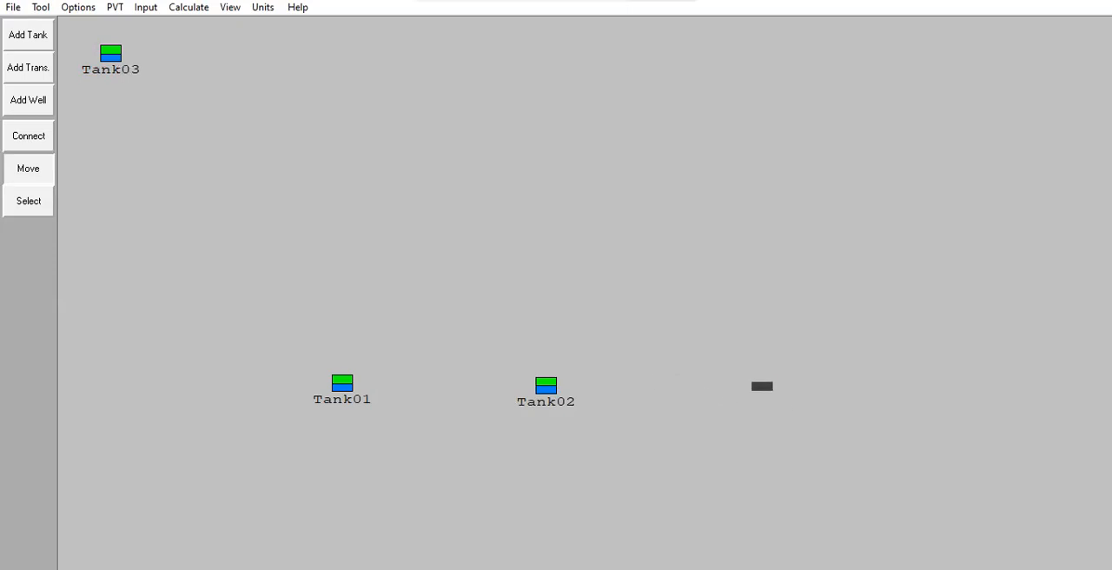
{"action": "left_click_drag", "start_coordinate": [112, 52], "coordinate": [762, 390]}
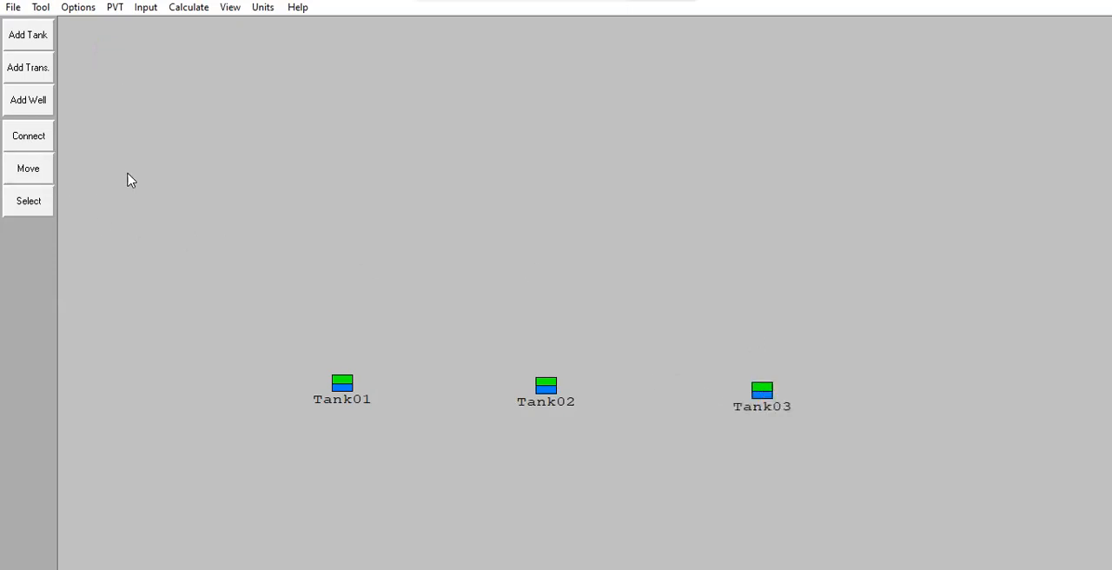
{"action": "mouse_move", "coordinate": [372, 288]}
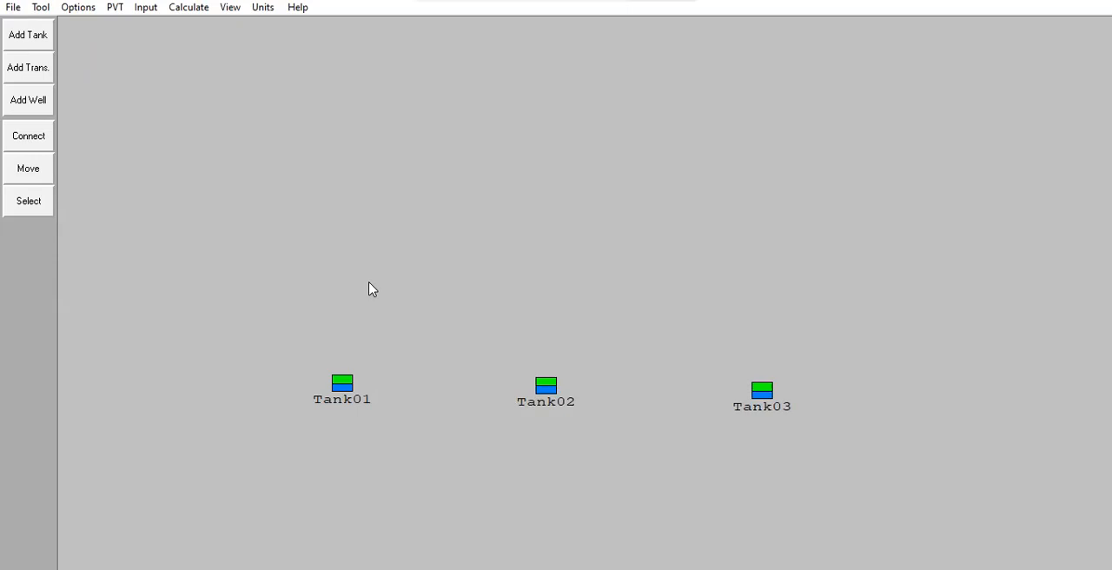
{"action": "mouse_move", "coordinate": [425, 398]}
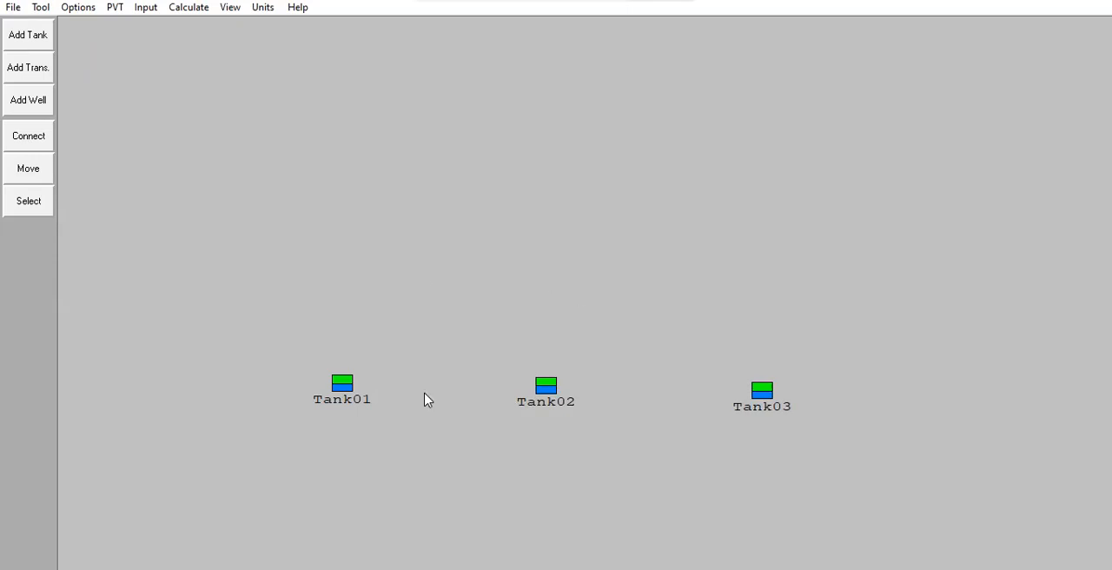
{"action": "mouse_move", "coordinate": [368, 362]}
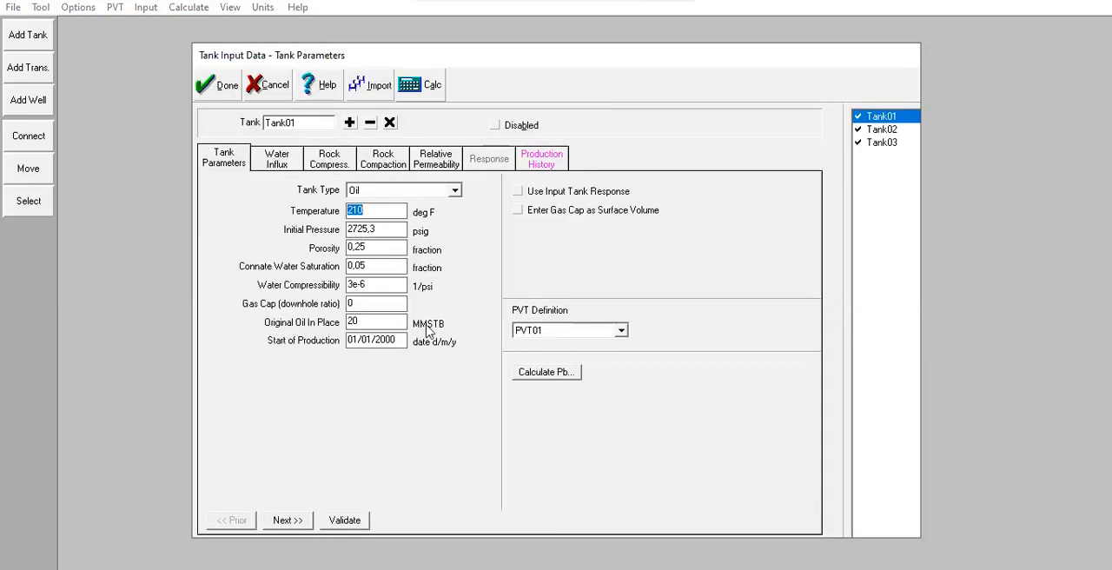
{"action": "left_click", "coordinate": [215, 85]}
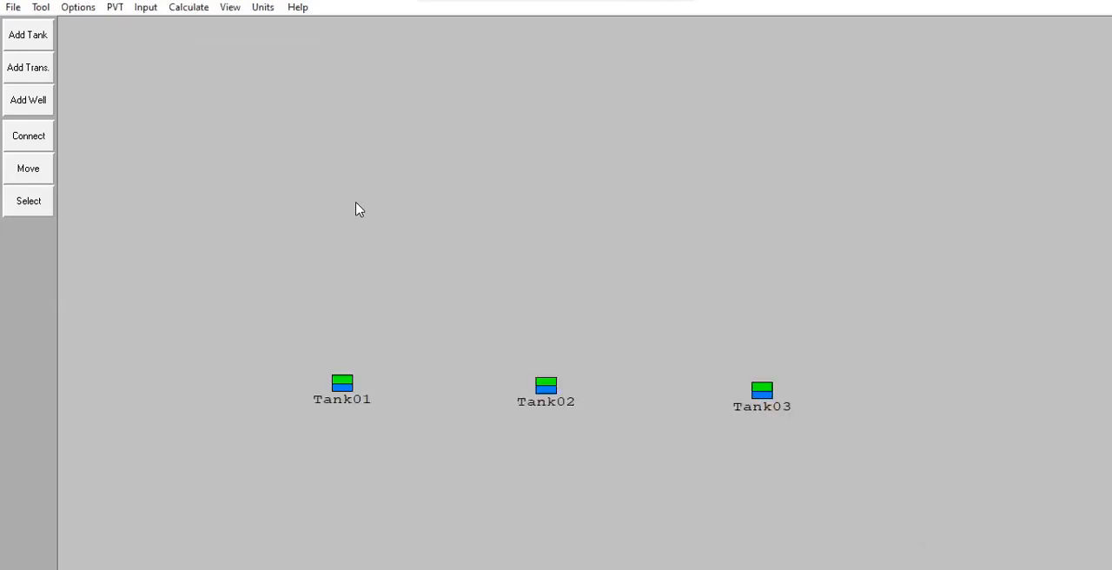
{"action": "mouse_move", "coordinate": [550, 391]}
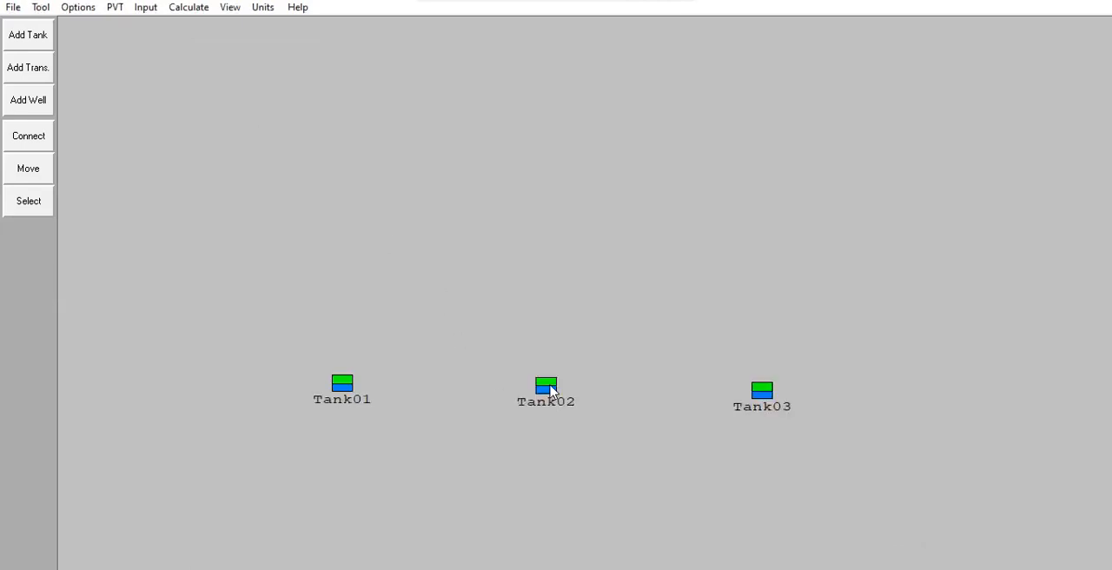
{"action": "mouse_move", "coordinate": [256, 95]}
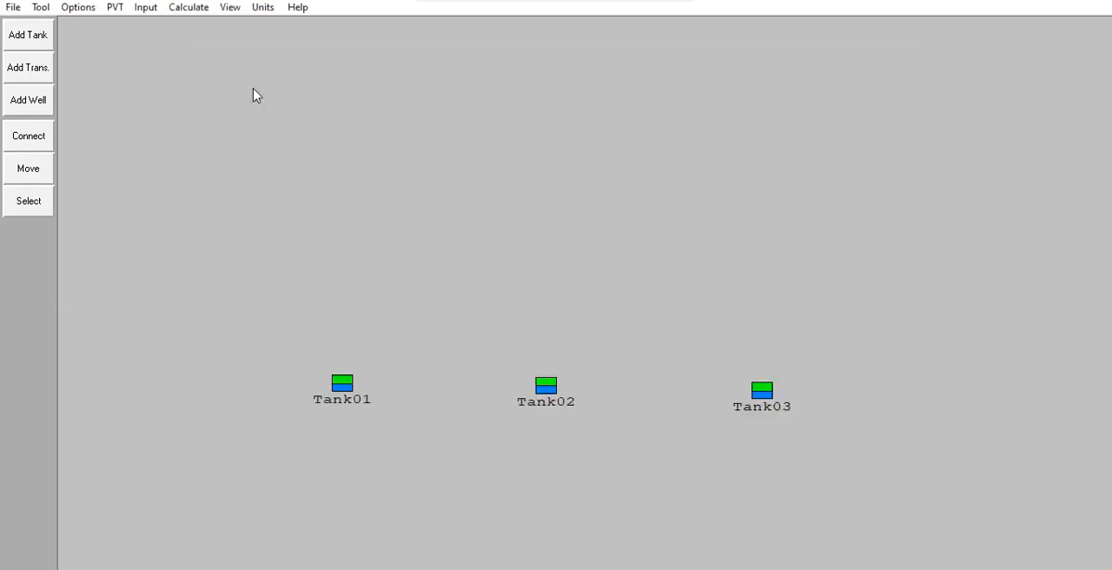
{"action": "double_click", "coordinate": [763, 388]}
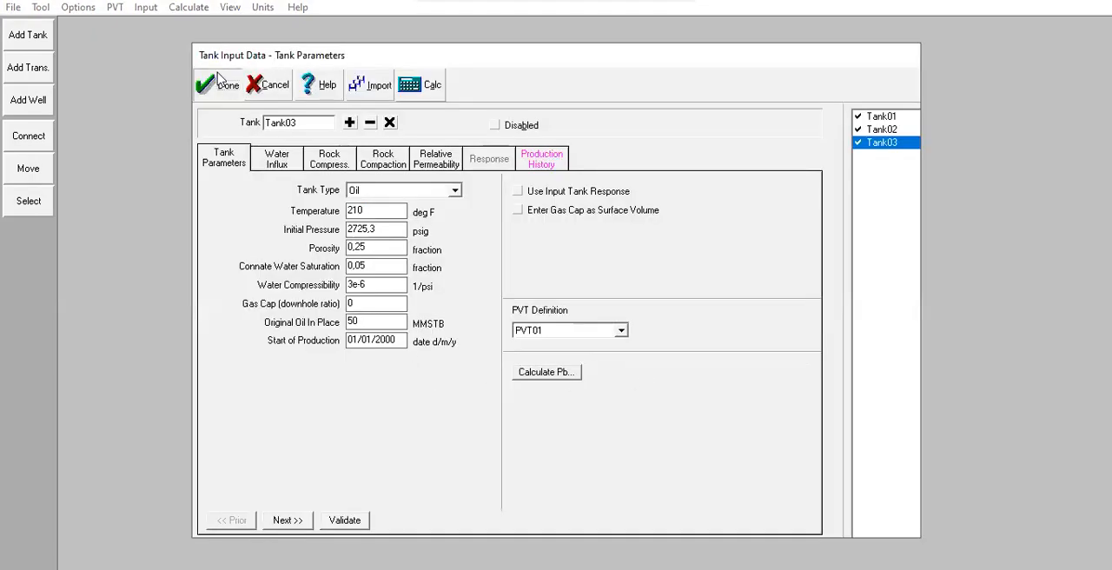
{"action": "left_click", "coordinate": [222, 84]}
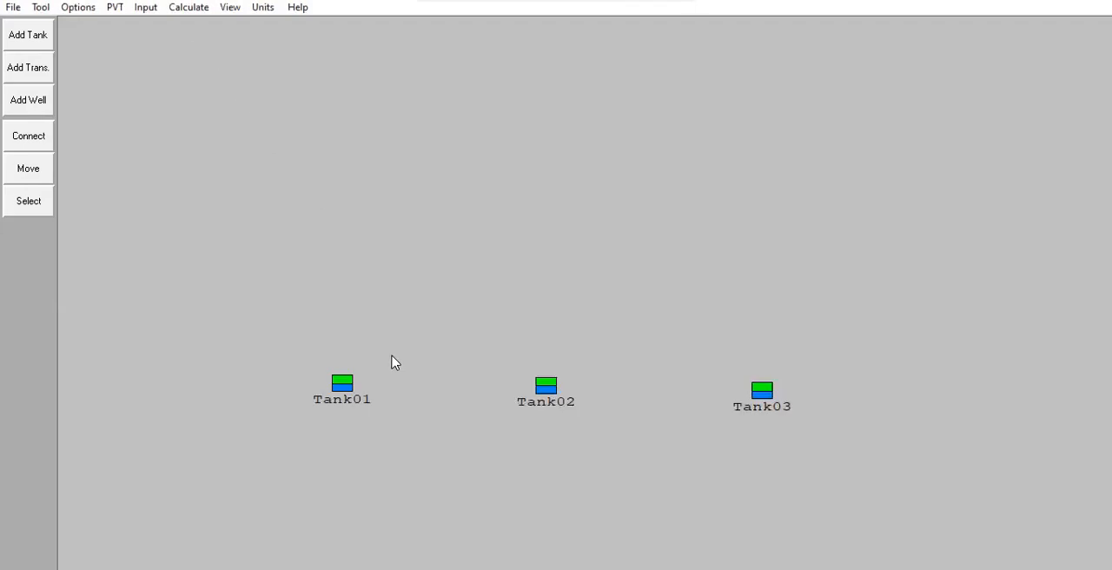
{"action": "mouse_move", "coordinate": [276, 295]}
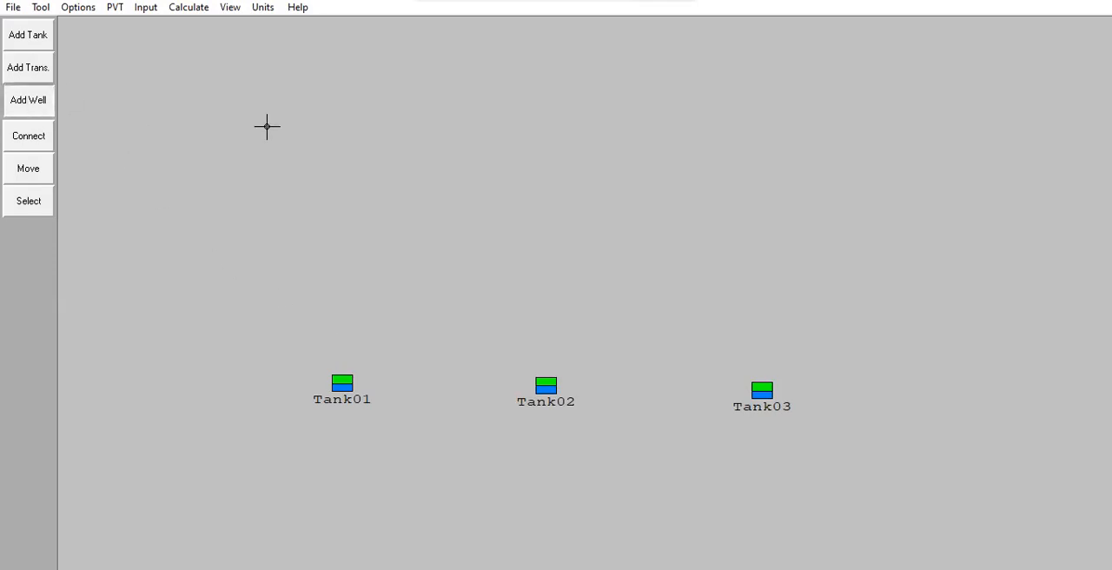
{"action": "mouse_move", "coordinate": [288, 205]}
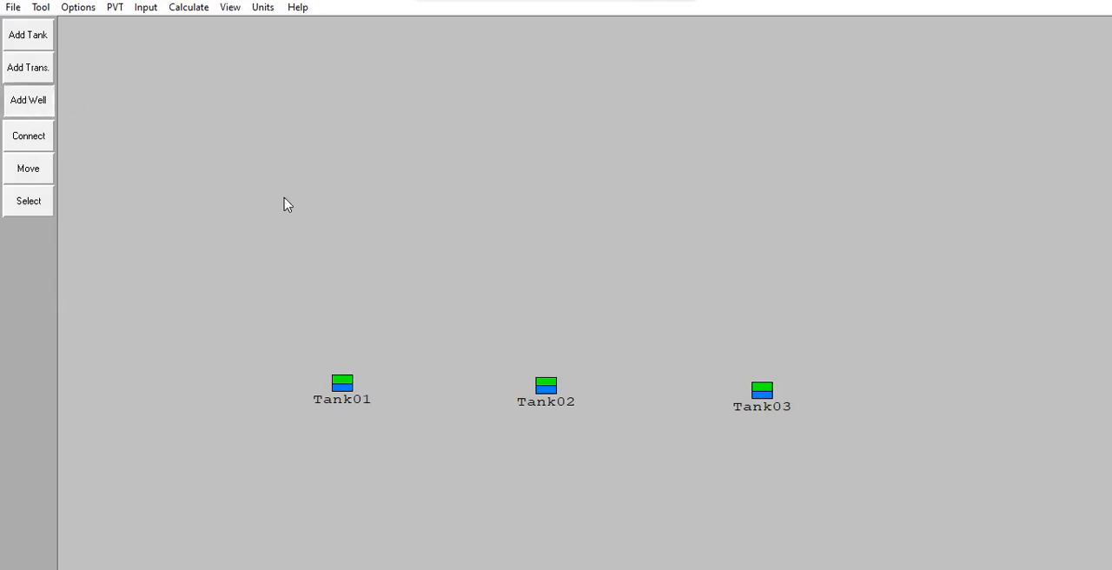